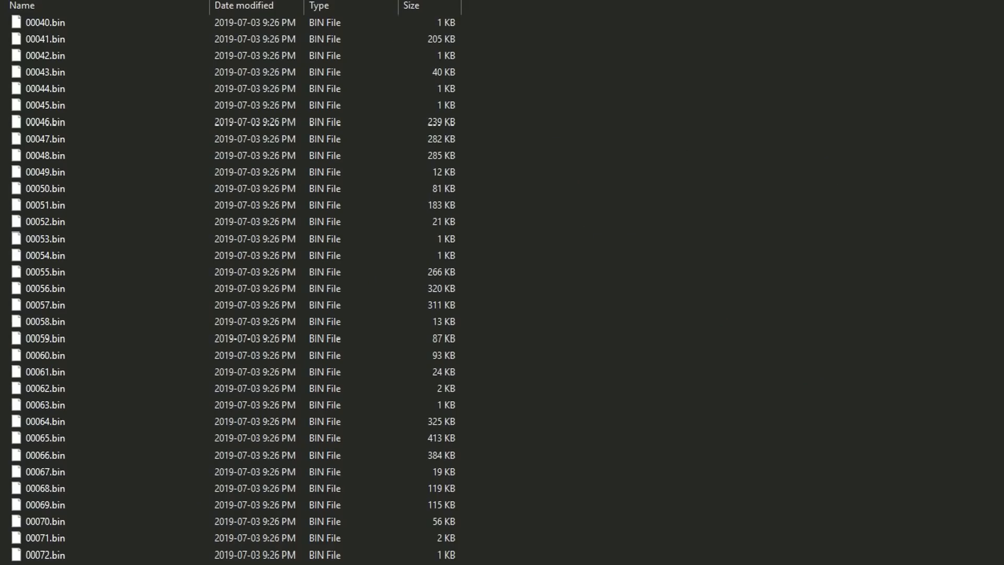
Scroll the 3DS Models folder listing toward the Sun-Moon Ohana3ds folder
{"action": "scroll", "scroll_direction": "down", "scroll_amount": 3}
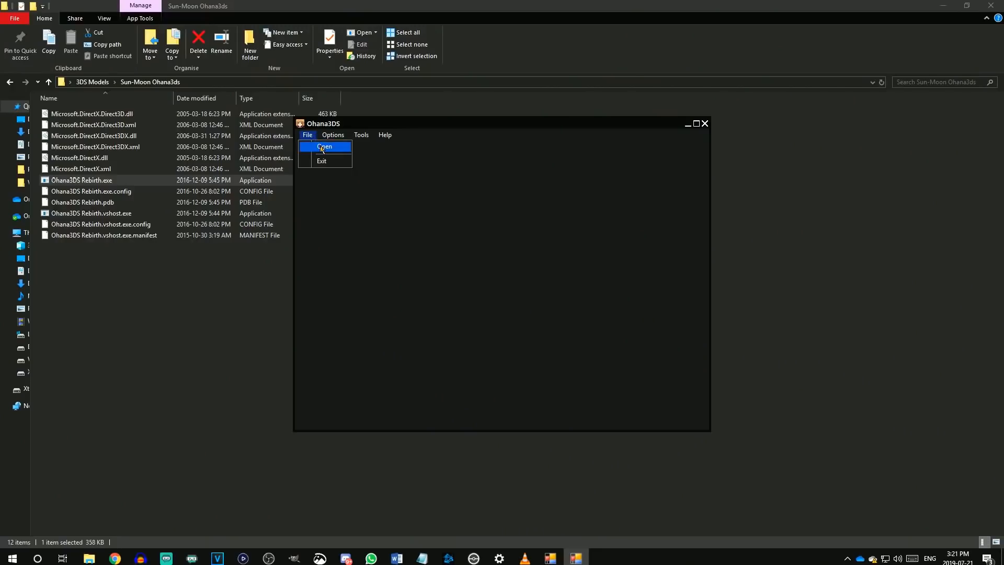
Load the Pikachu model into Ohana3DS from the Model Export folder
{"action": "left_click", "coordinate": [325, 146]}
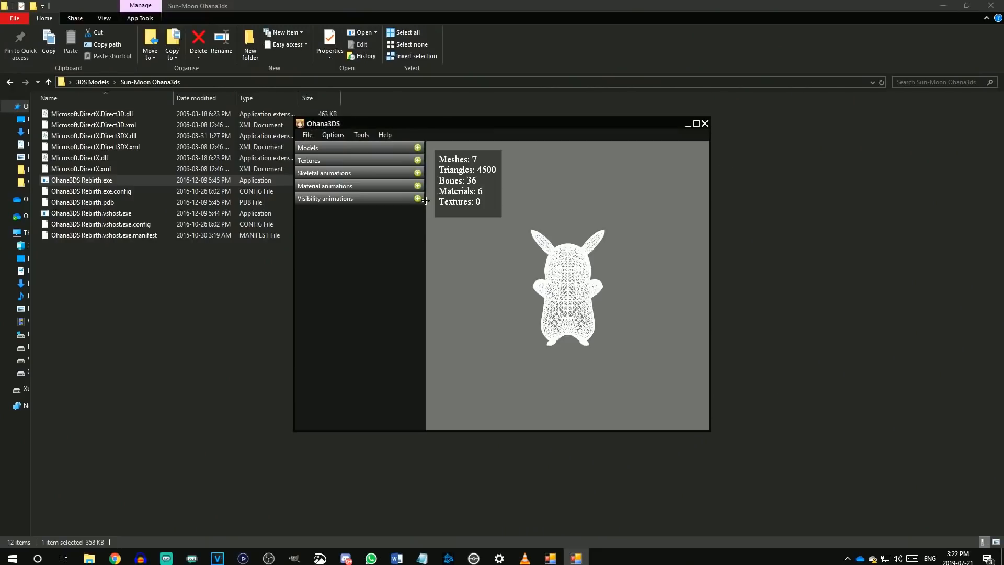
{"action": "left_click", "coordinate": [332, 134]}
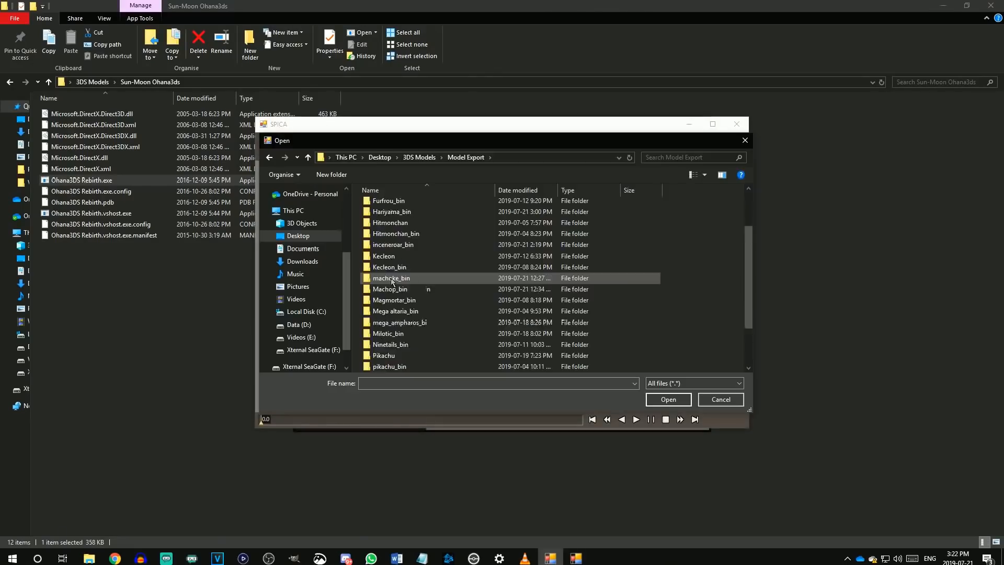
{"action": "double_click", "coordinate": [389, 367]}
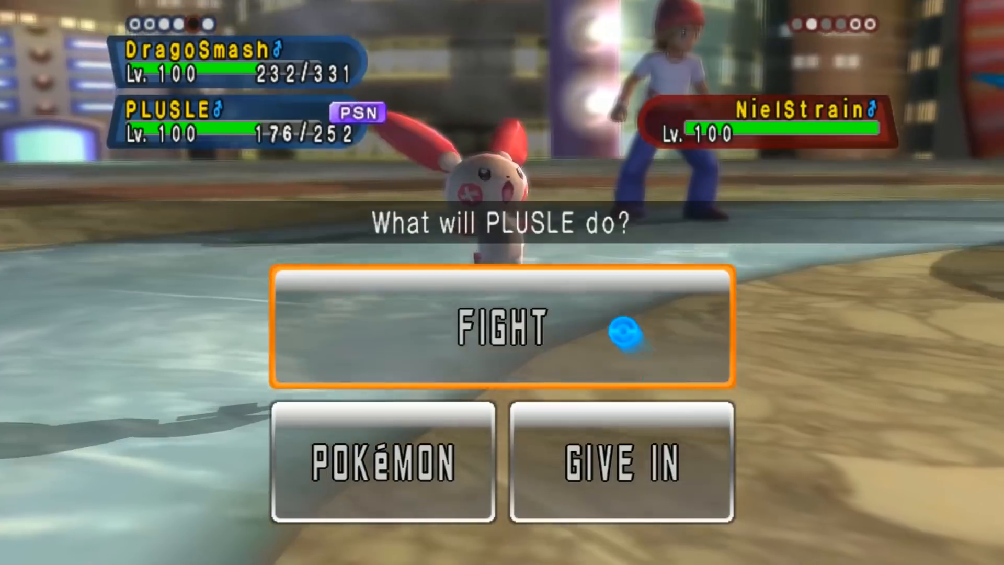
Export the model as SMD to the Model Export folder, then start loading a file in SPICA
{"action": "left_click", "coordinate": [497, 340]}
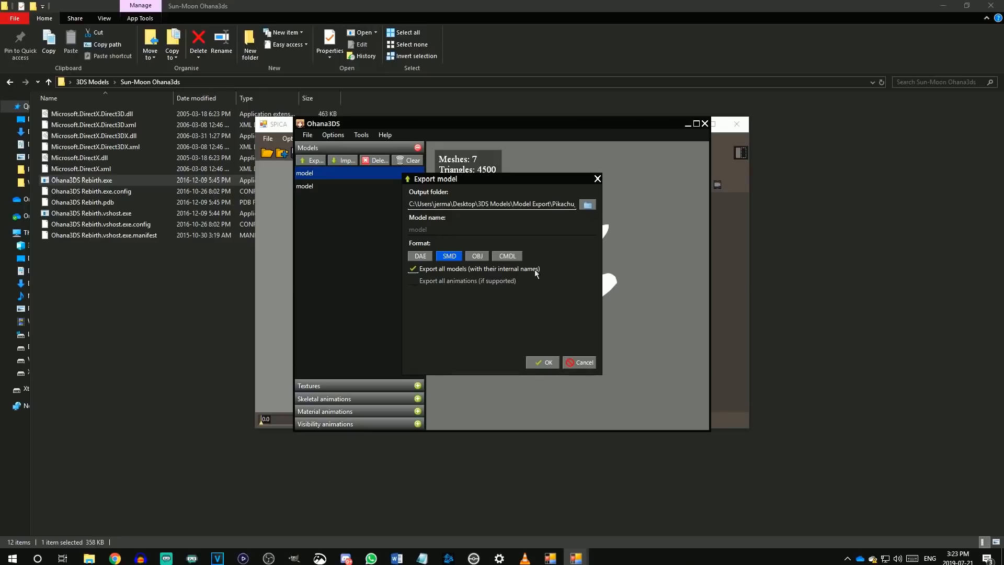
{"action": "mouse_move", "coordinate": [141, 390]}
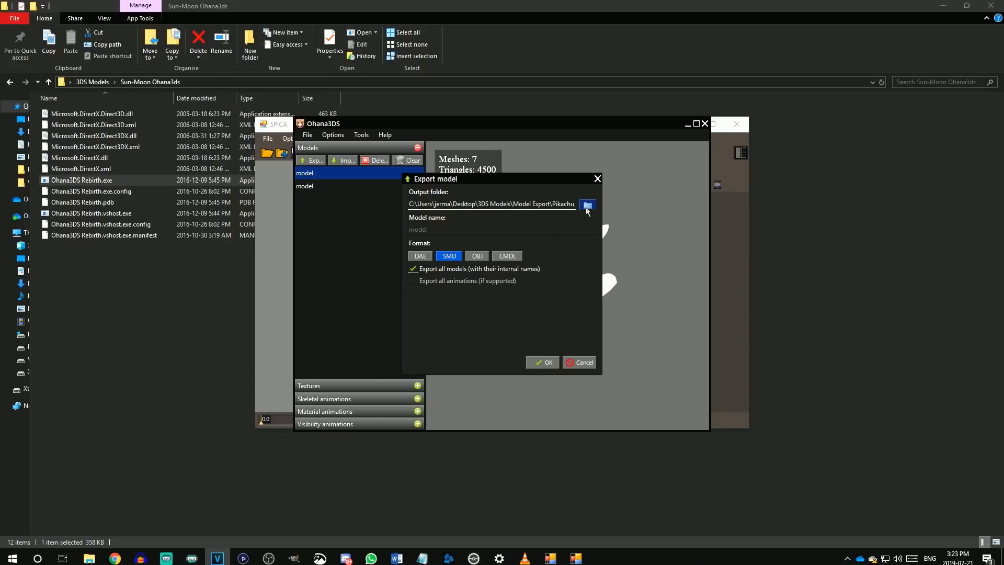
{"action": "left_click", "coordinate": [587, 205]}
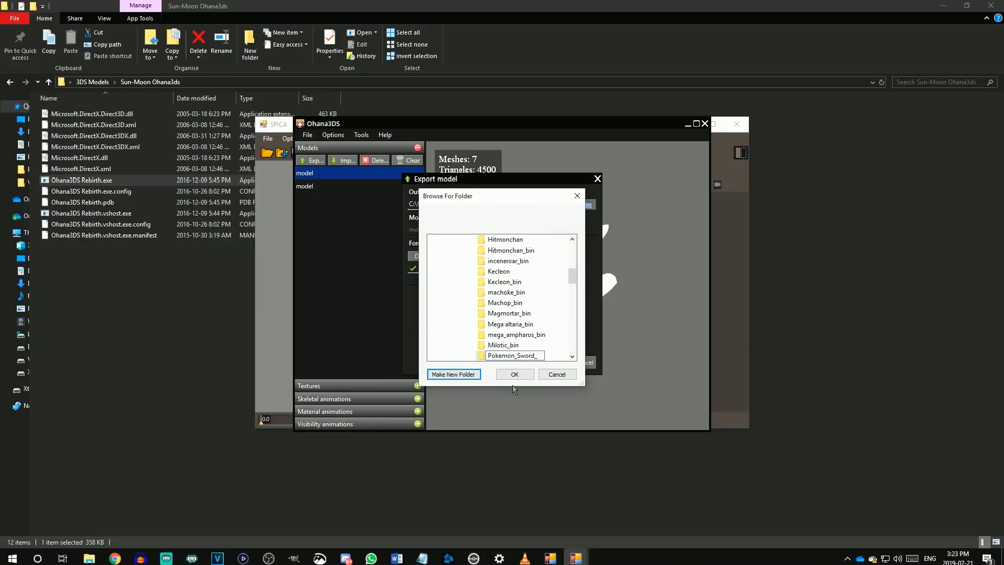
{"action": "left_click", "coordinate": [515, 375]}
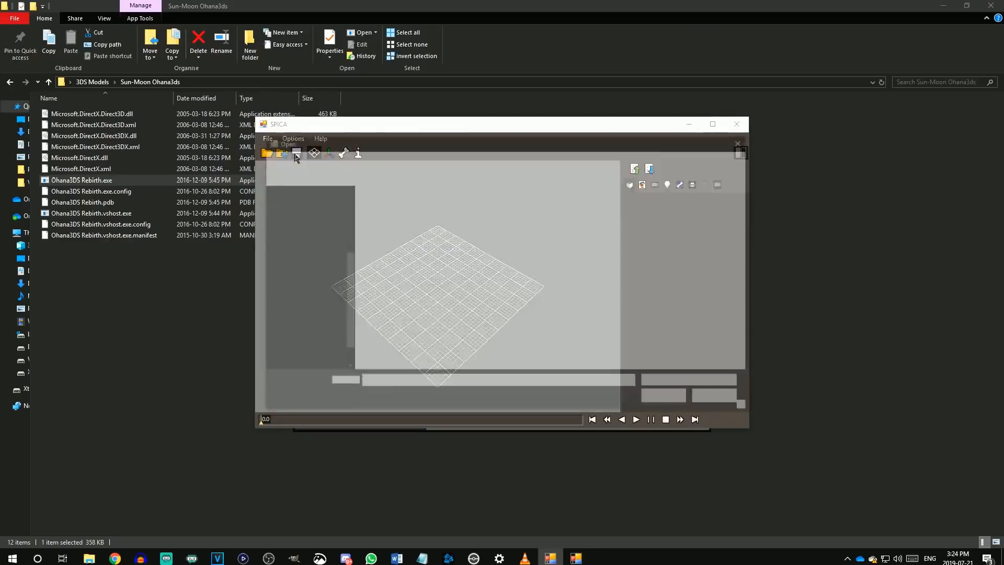
{"action": "left_click", "coordinate": [297, 152]}
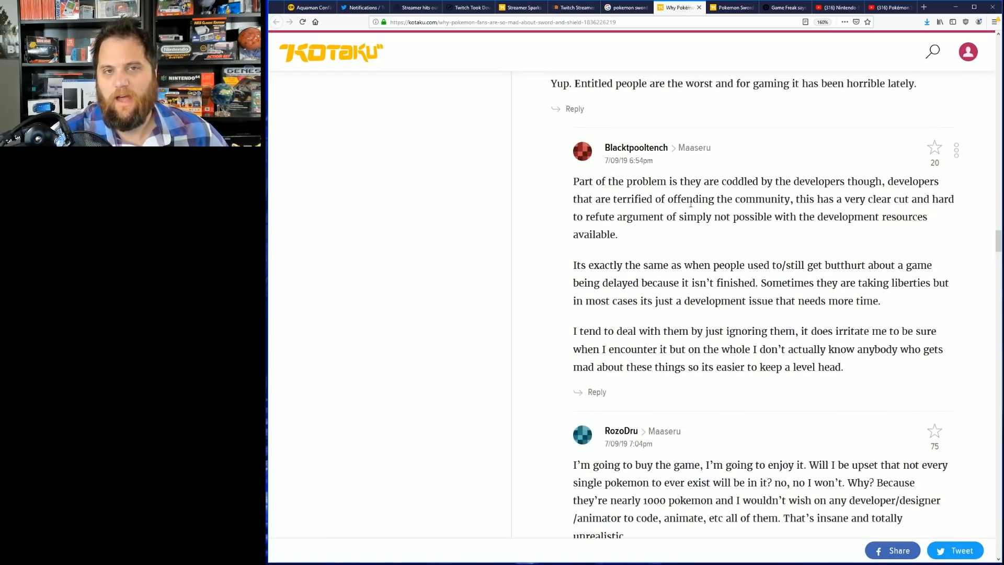
Highlight the top Kotaku comment calling gaming fans entitled through to its end
{"action": "scroll", "scroll_direction": "up", "scroll_amount": 3}
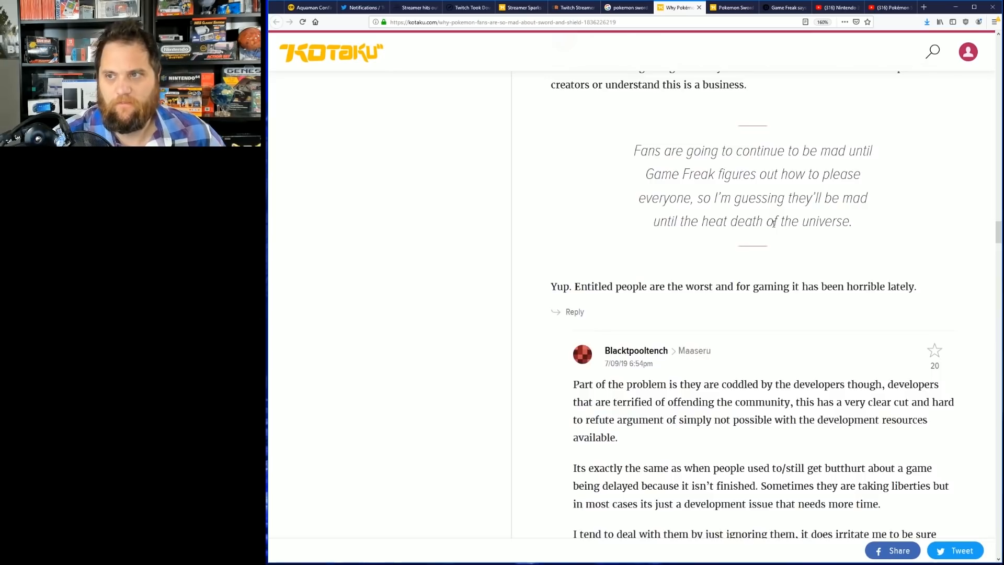
{"action": "scroll", "scroll_direction": "up", "scroll_amount": 3}
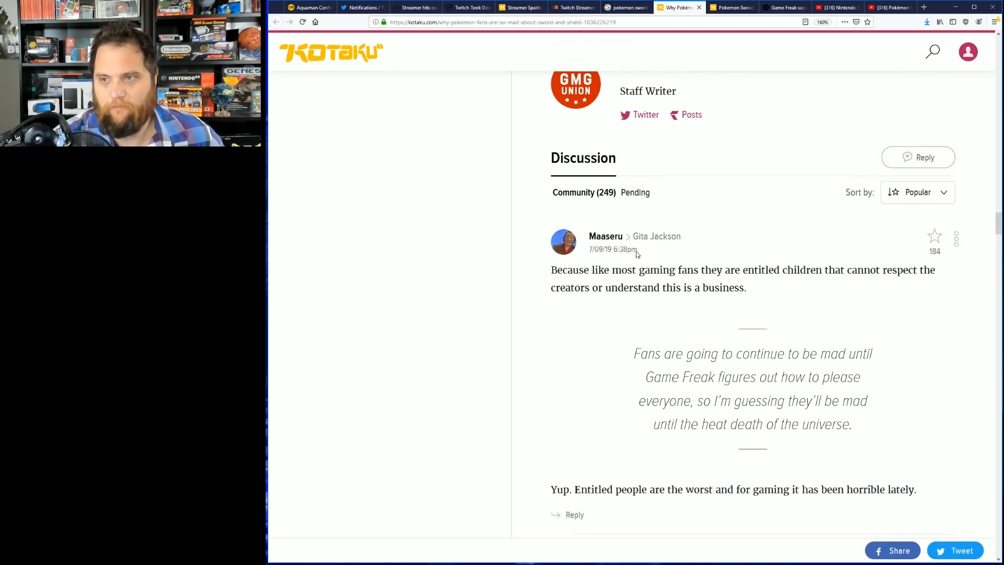
{"action": "left_click_drag", "start_coordinate": [592, 270], "coordinate": [676, 270]}
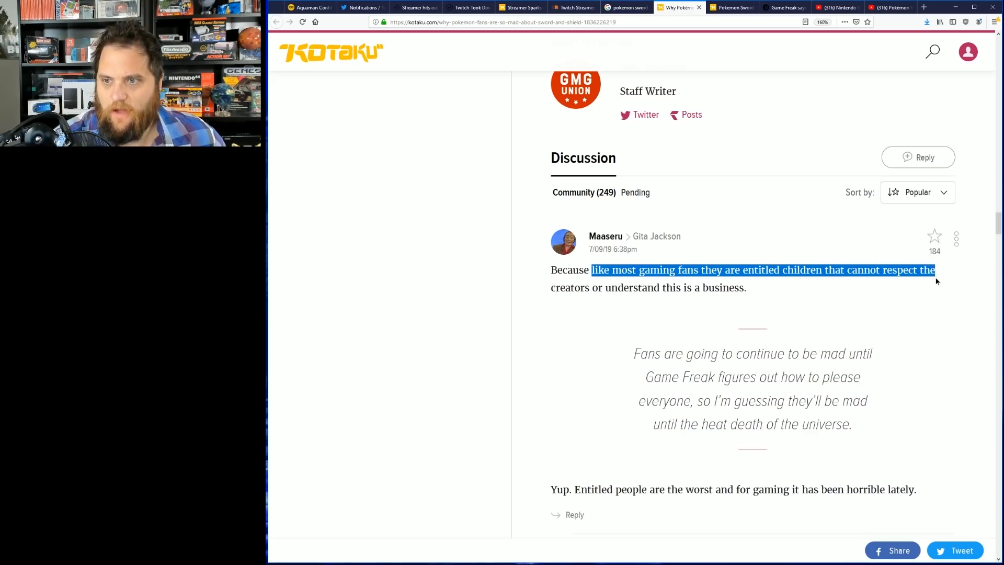
{"action": "left_click_drag", "start_coordinate": [936, 270], "coordinate": [747, 287]}
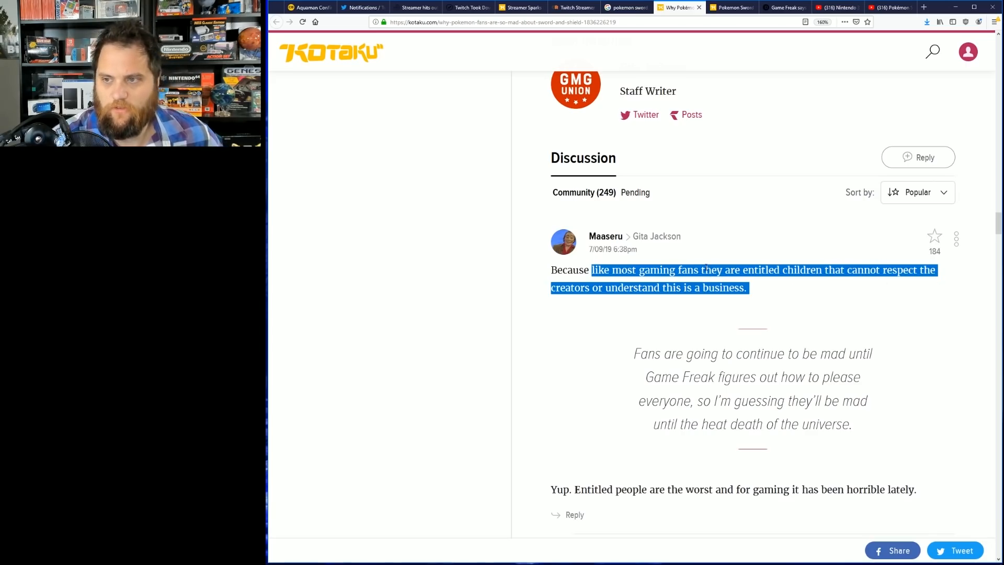
Highlight the reply saying entitled people are the worst and read on
{"action": "scroll", "scroll_direction": "down", "scroll_amount": 3}
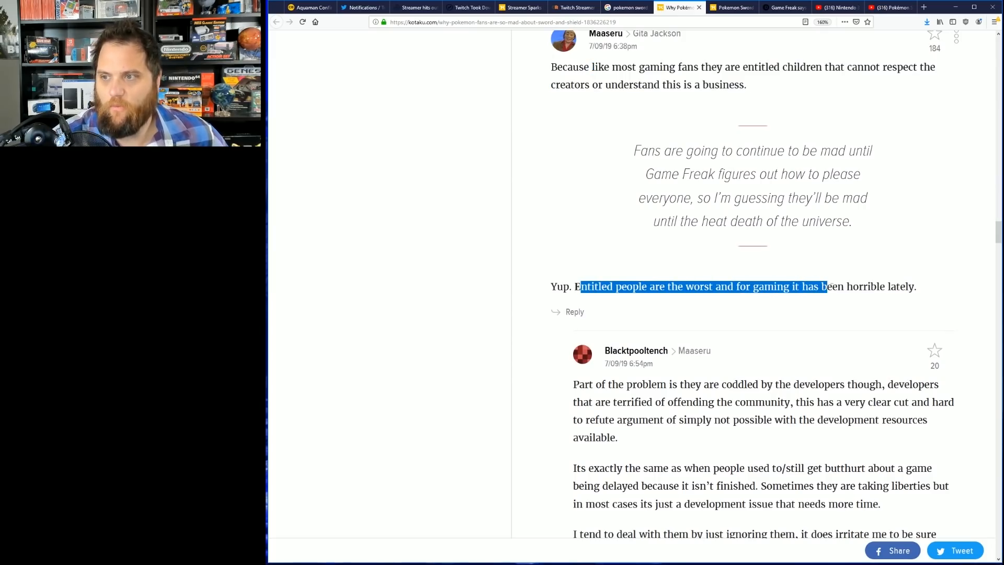
{"action": "left_click_drag", "start_coordinate": [827, 286], "coordinate": [908, 286]}
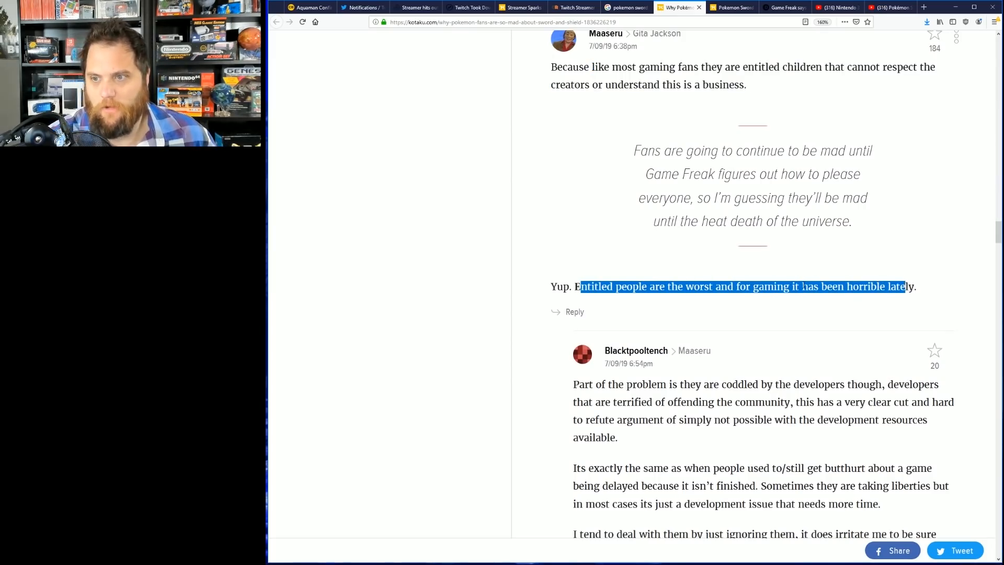
{"action": "scroll", "scroll_direction": "down", "scroll_amount": 3}
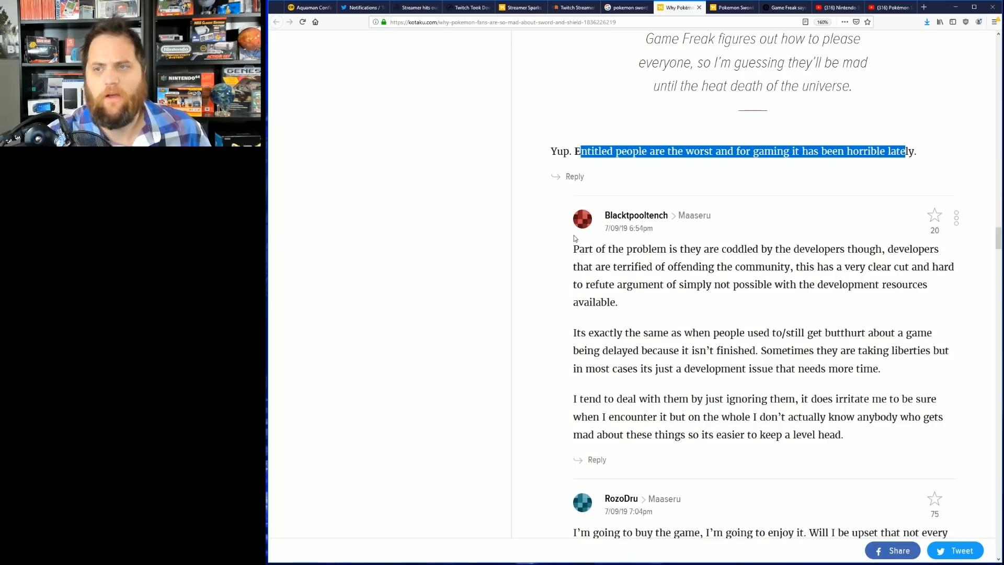
{"action": "mouse_move", "coordinate": [717, 259]}
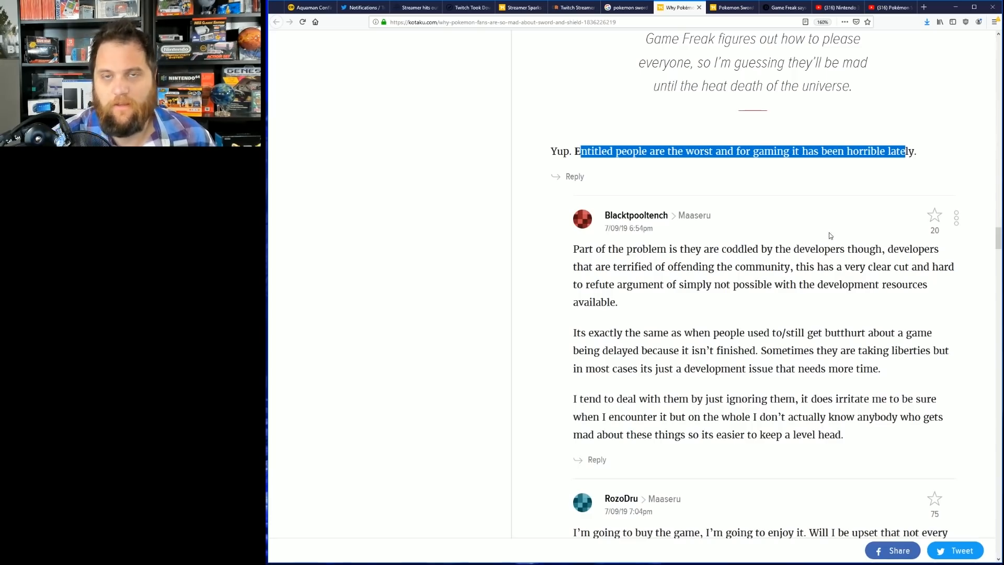
{"action": "mouse_move", "coordinate": [645, 215]}
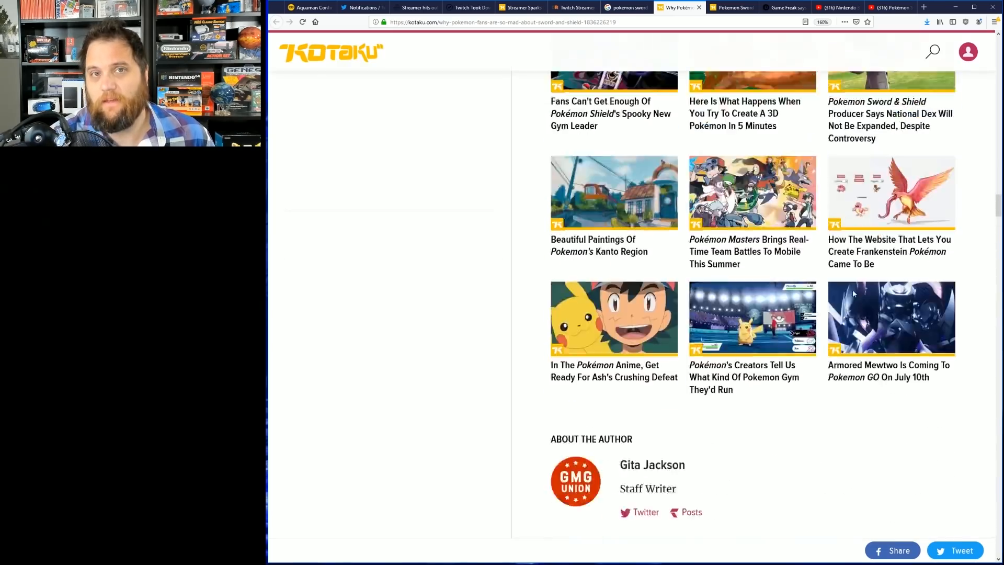
Return to the article's opening and switch to the Metroid Prime: Federation Force trailer tab
{"action": "scroll", "scroll_direction": "up", "scroll_amount": 3}
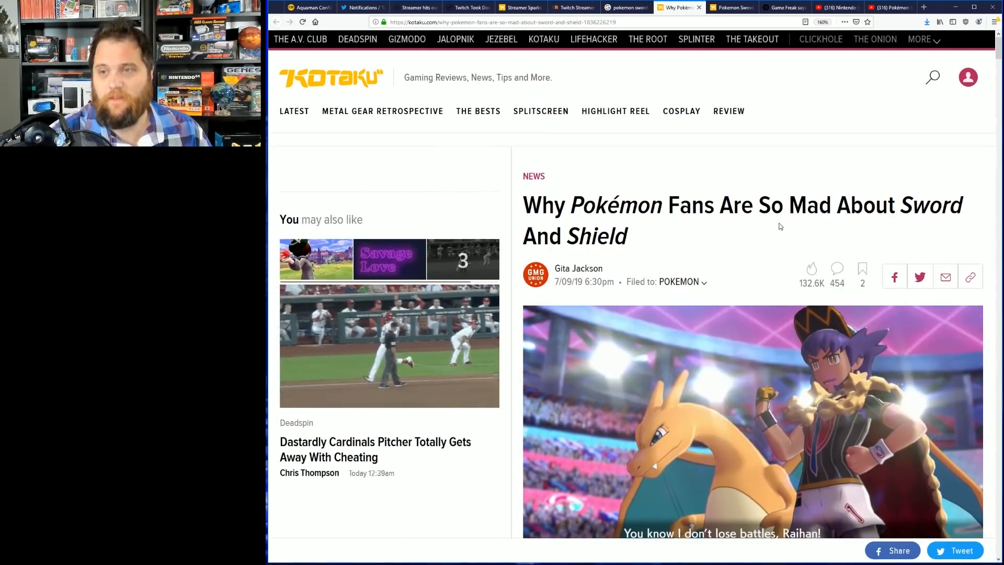
{"action": "scroll", "scroll_direction": "down", "scroll_amount": 3}
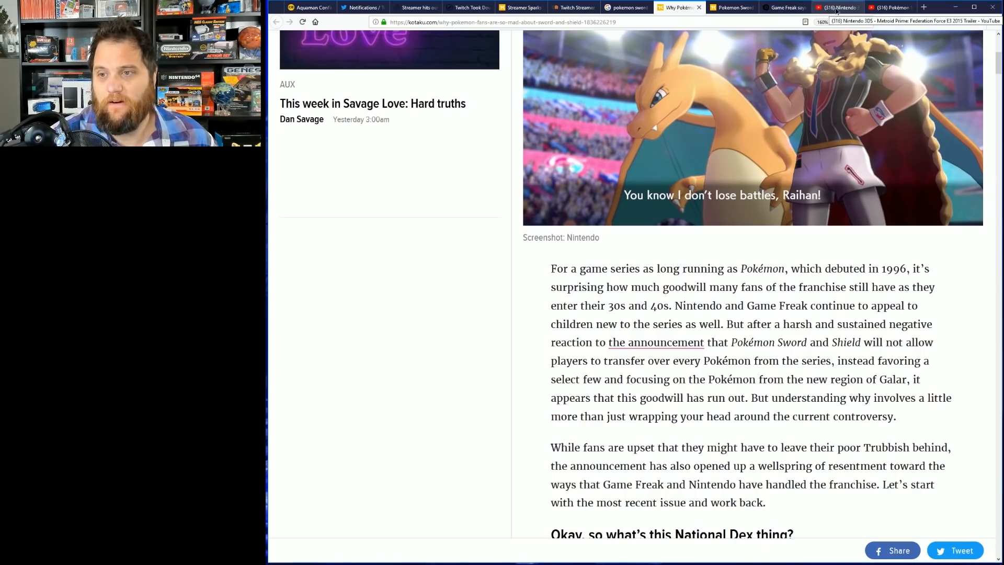
{"action": "left_click", "coordinate": [841, 7]}
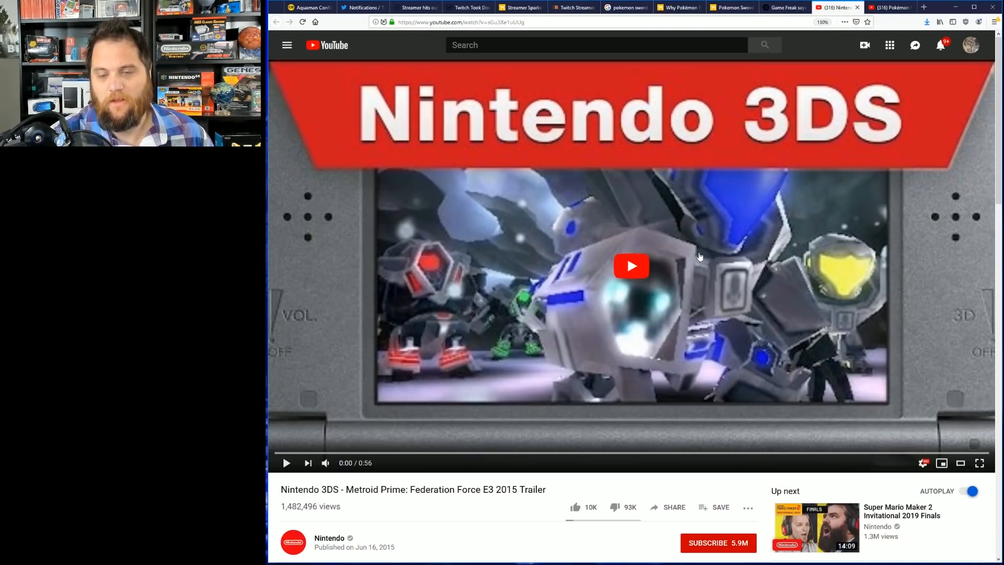
{"action": "mouse_move", "coordinate": [526, 184]}
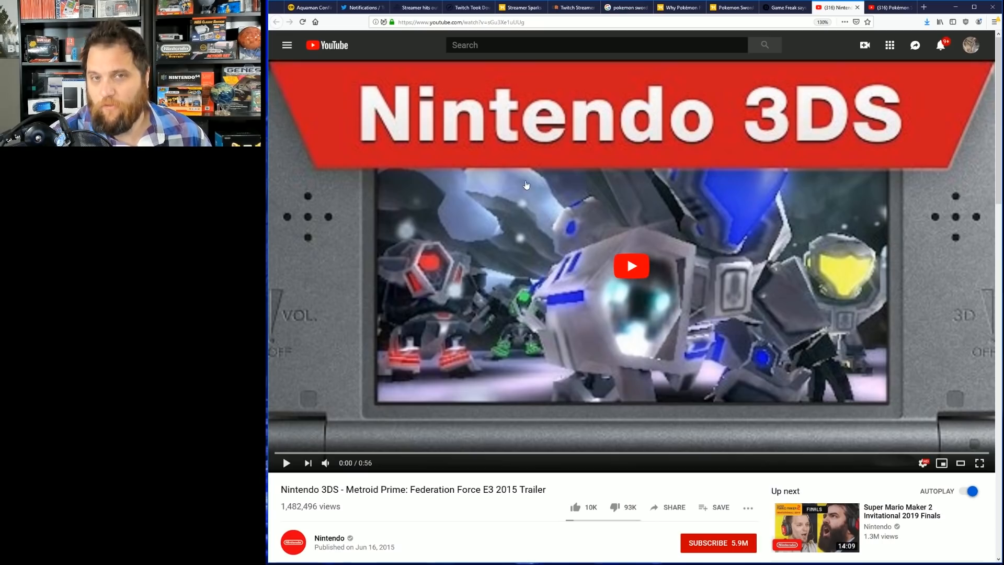
{"action": "mouse_move", "coordinate": [331, 120]}
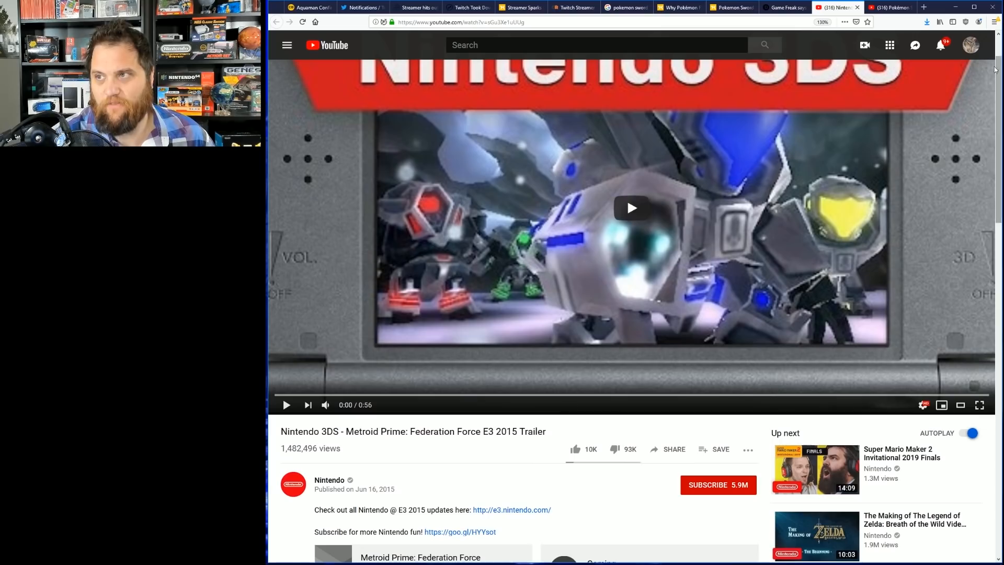
{"action": "mouse_move", "coordinate": [890, 7]}
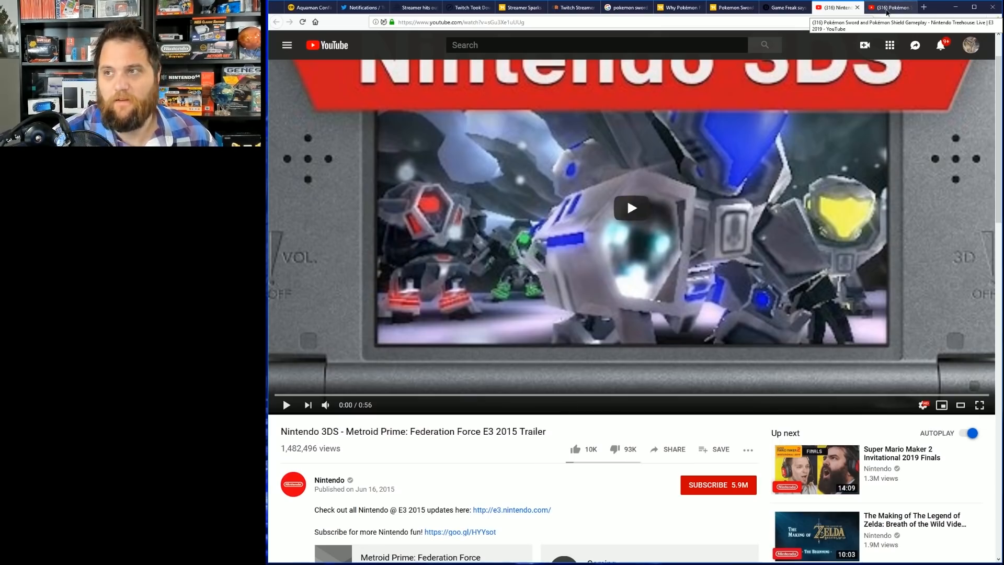
Switch to the Pokémon Sword and Shield Nintendo Treehouse Live gameplay video tab
{"action": "left_click", "coordinate": [894, 7]}
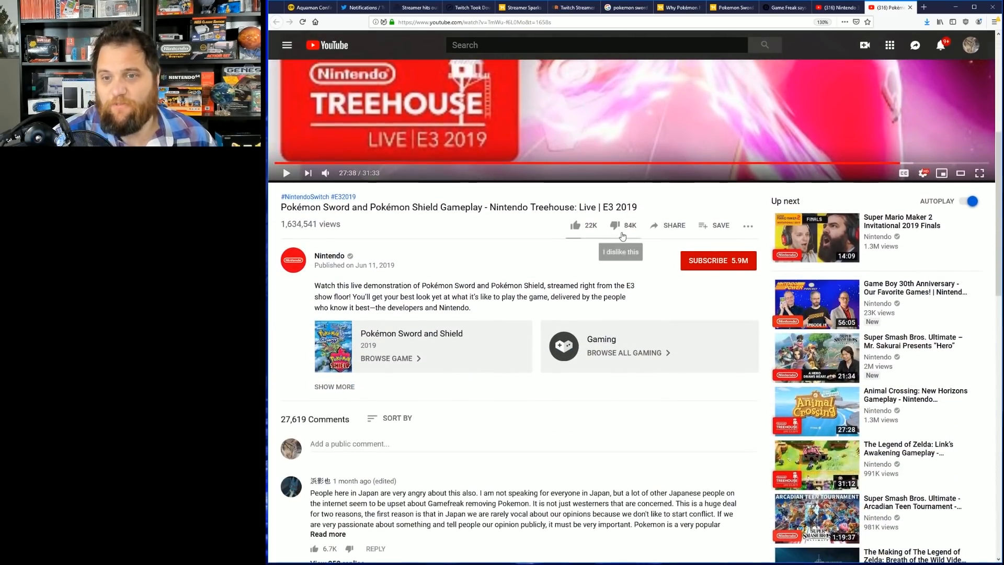
{"action": "mouse_move", "coordinate": [488, 253]}
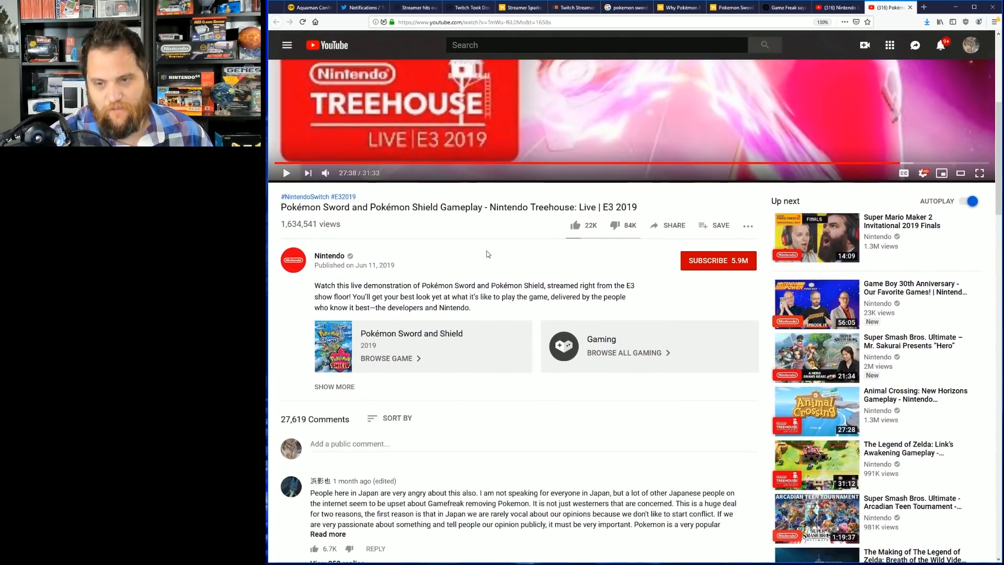
Highlight the Japanese fan's remarks on concerned westerners and quiet Japanese fans, then expand the full comment
{"action": "scroll", "scroll_direction": "down", "scroll_amount": 3}
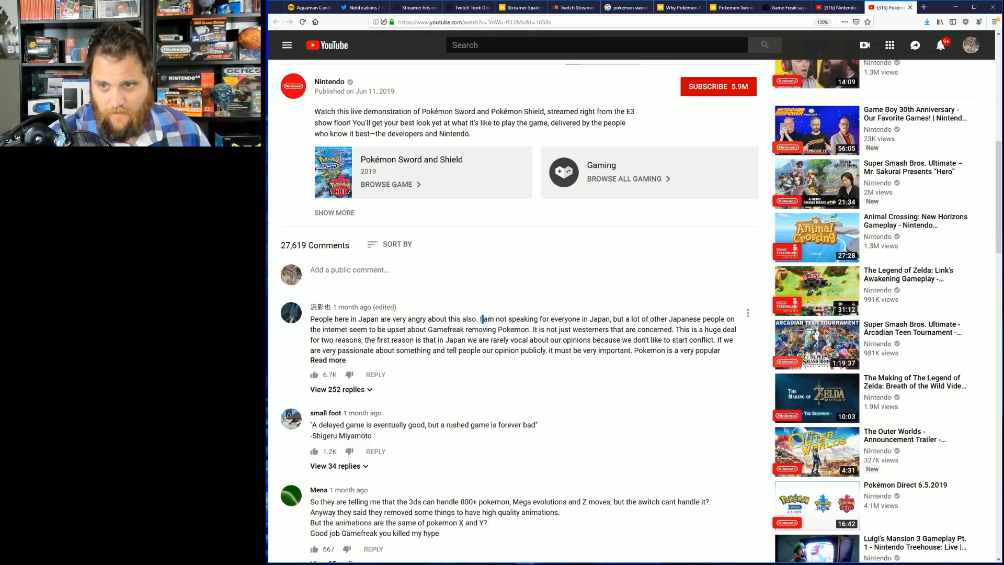
{"action": "left_click_drag", "start_coordinate": [482, 318], "coordinate": [662, 319]}
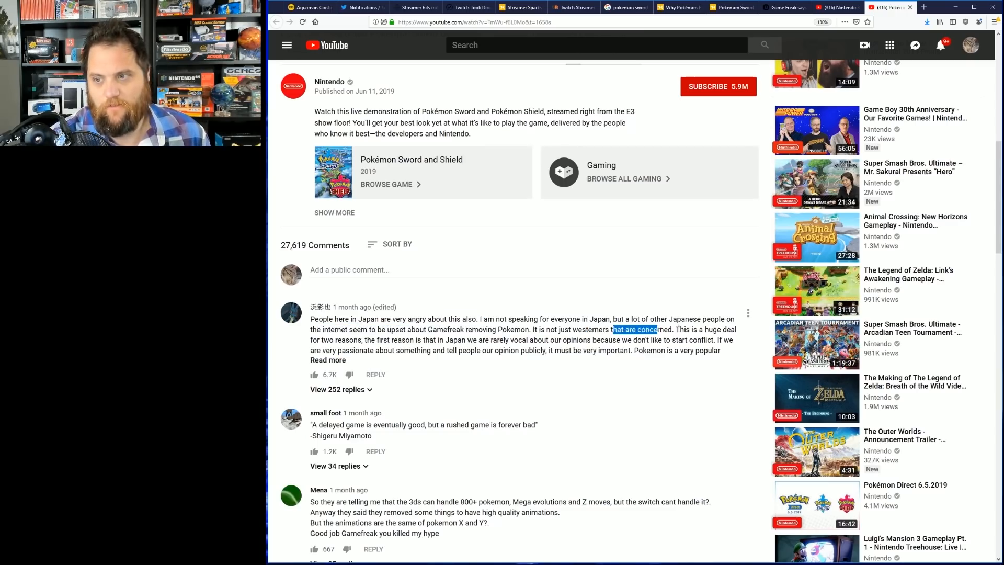
{"action": "left_click_drag", "start_coordinate": [676, 329], "coordinate": [468, 339]}
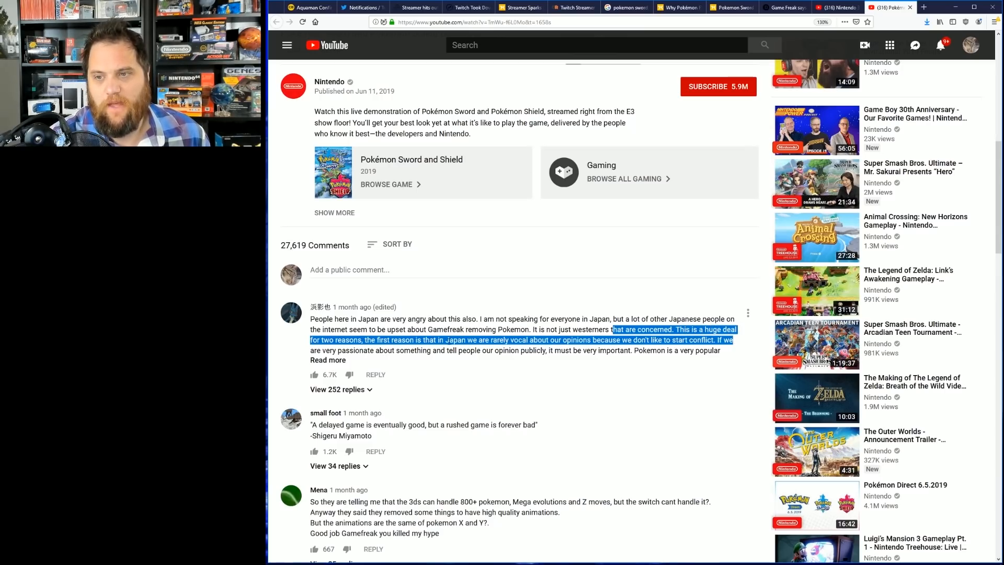
{"action": "left_click", "coordinate": [327, 360]}
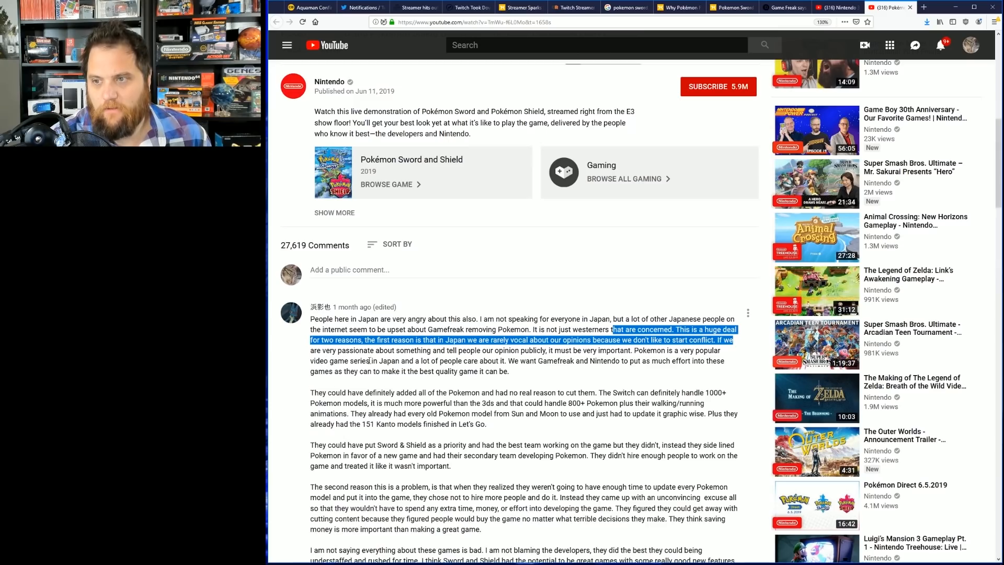
{"action": "left_click", "coordinate": [328, 360]}
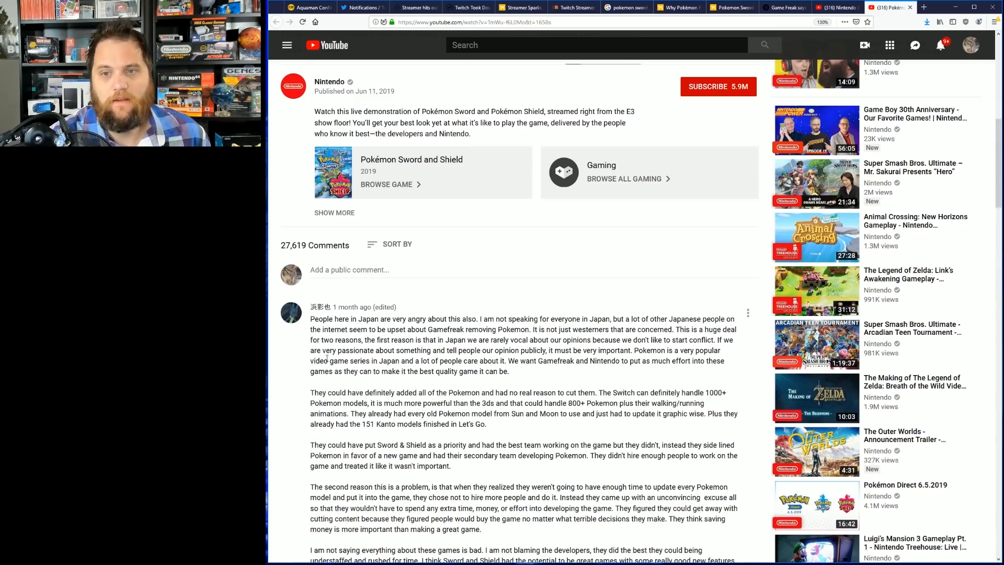
Highlight the sentences on public passion and the Switch handling 1000+ models, then clear the selection
{"action": "left_click_drag", "start_coordinate": [325, 350], "coordinate": [459, 360]}
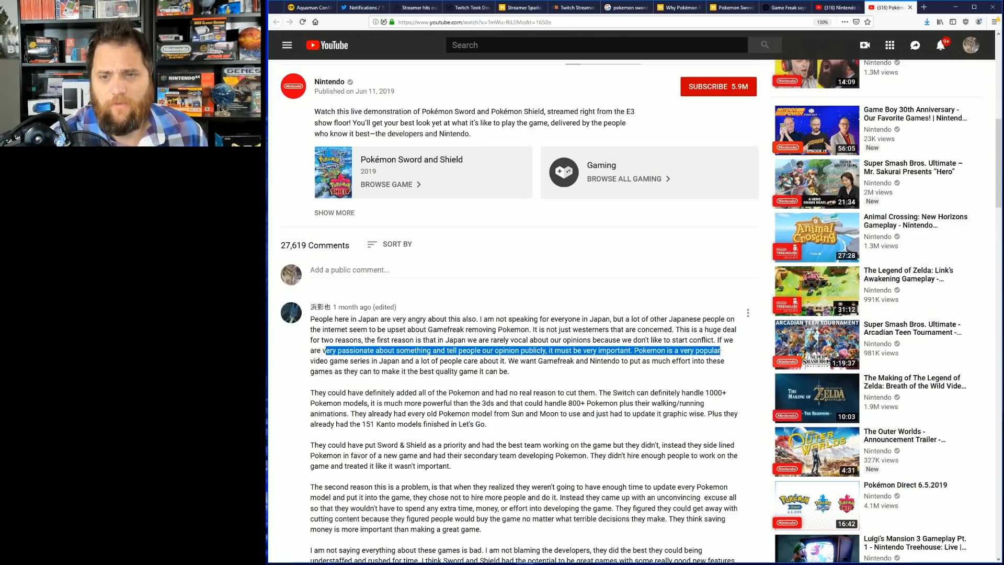
{"action": "left_click_drag", "start_coordinate": [720, 351], "coordinate": [510, 372]}
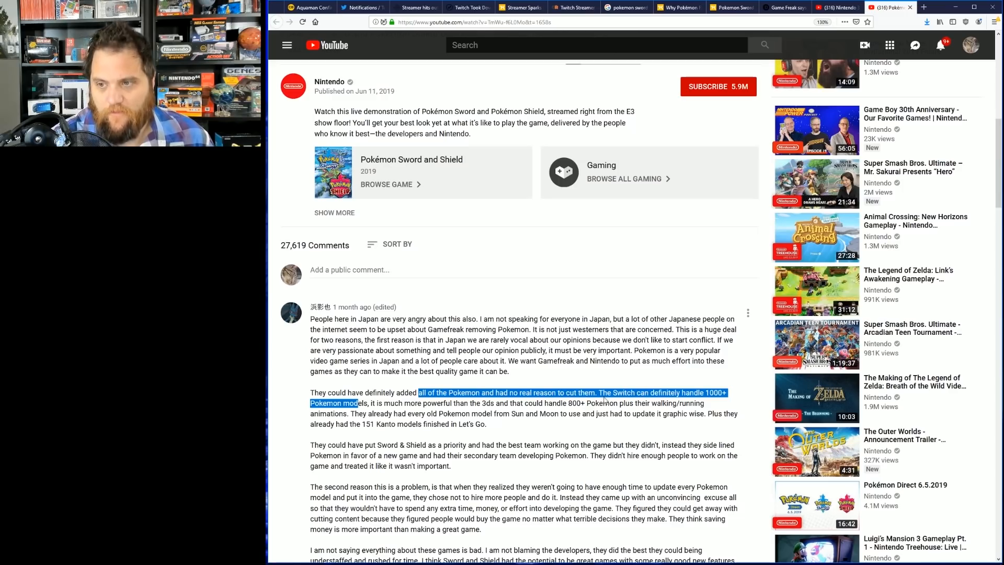
{"action": "left_click", "coordinate": [328, 414]}
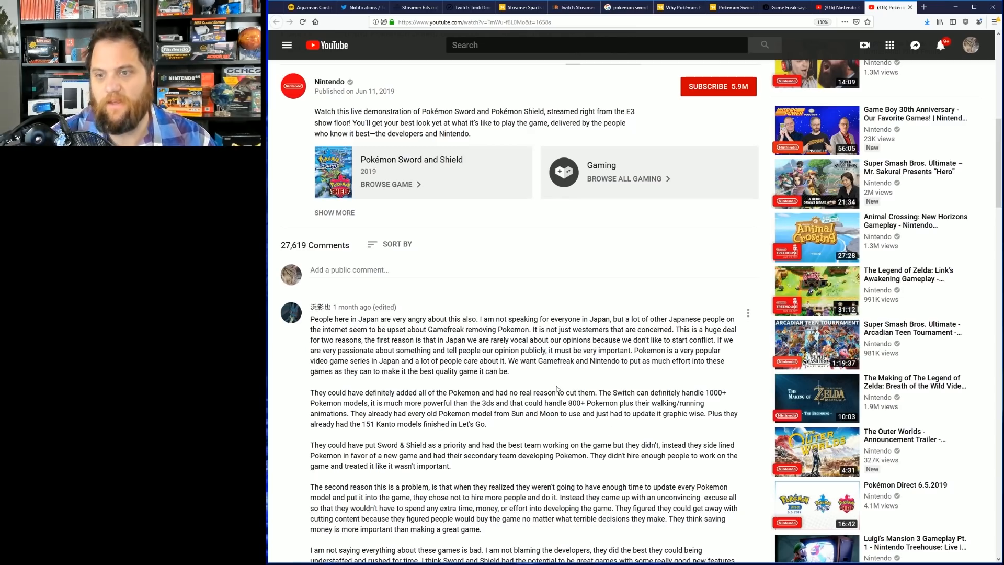
{"action": "scroll", "scroll_direction": "down", "scroll_amount": 3}
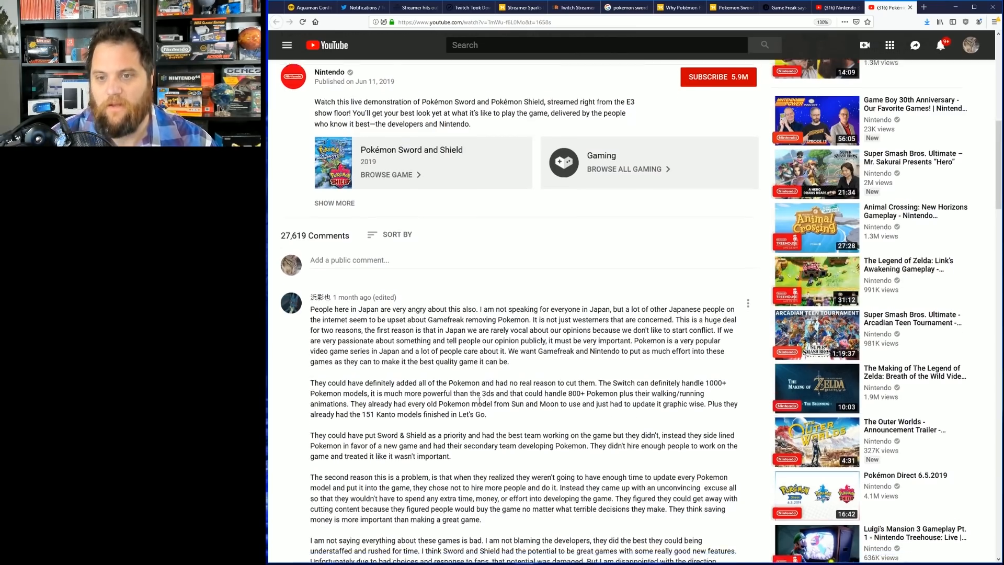
{"action": "scroll", "scroll_direction": "down", "scroll_amount": 3}
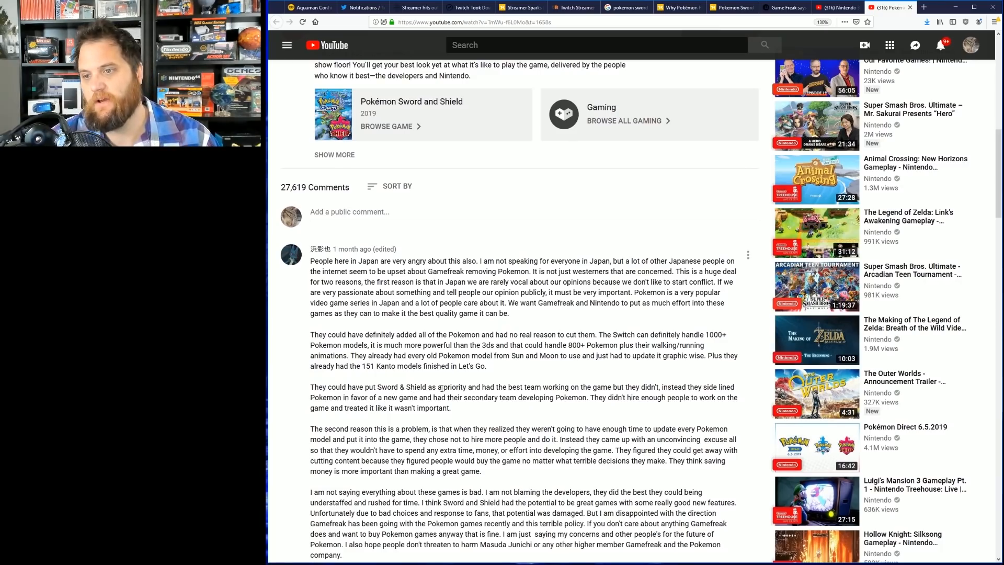
{"action": "left_click_drag", "start_coordinate": [459, 387], "coordinate": [711, 398]}
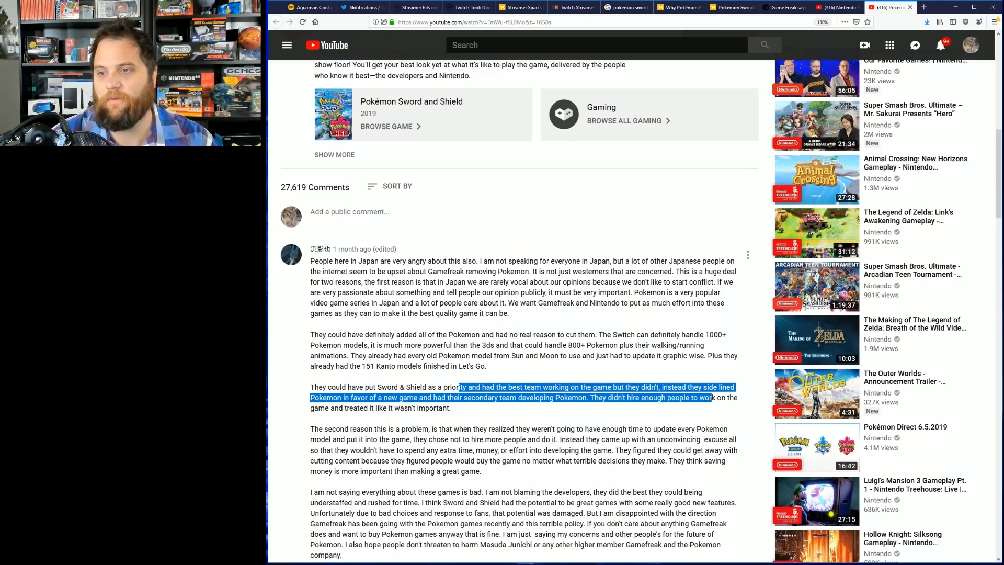
{"action": "left_click_drag", "start_coordinate": [709, 397], "coordinate": [451, 408]}
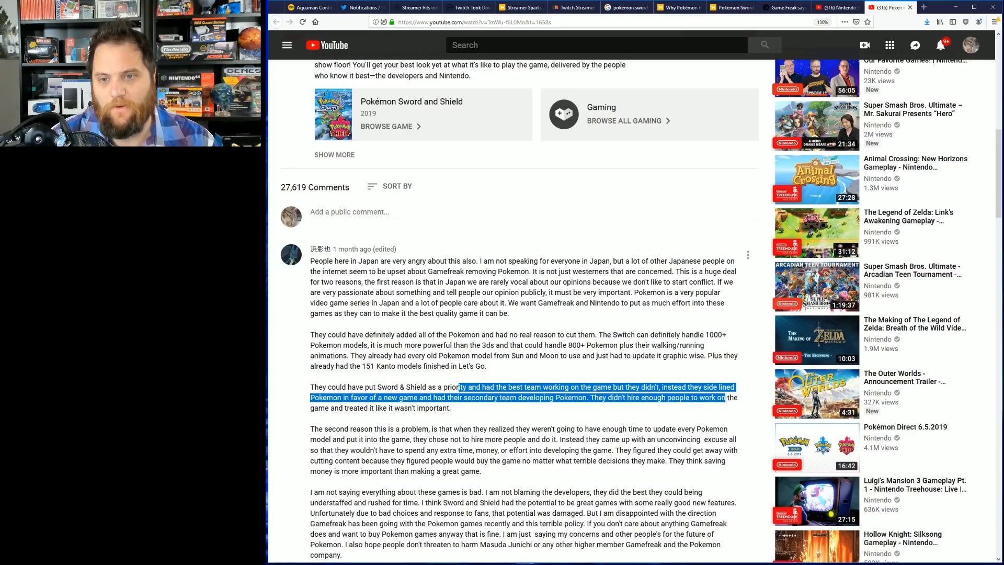
{"action": "left_click_drag", "start_coordinate": [725, 397], "coordinate": [451, 408]}
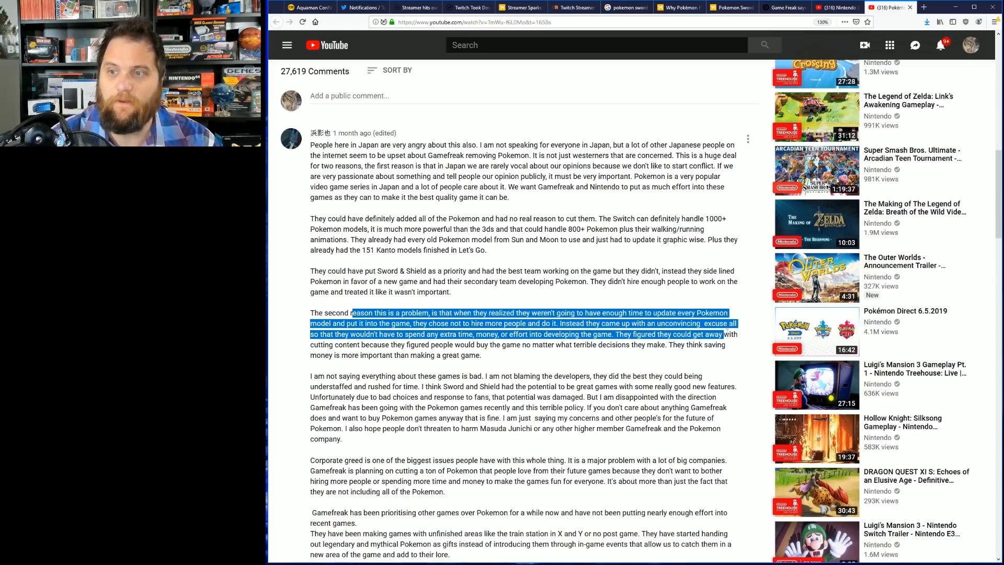
{"action": "left_click_drag", "start_coordinate": [722, 334], "coordinate": [729, 349]}
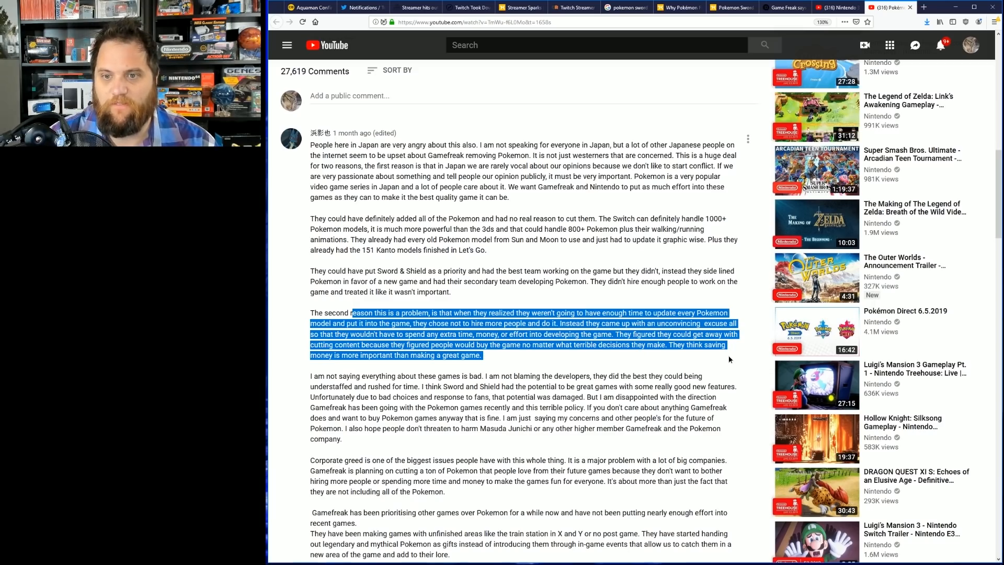
{"action": "scroll", "scroll_direction": "down", "scroll_amount": 3}
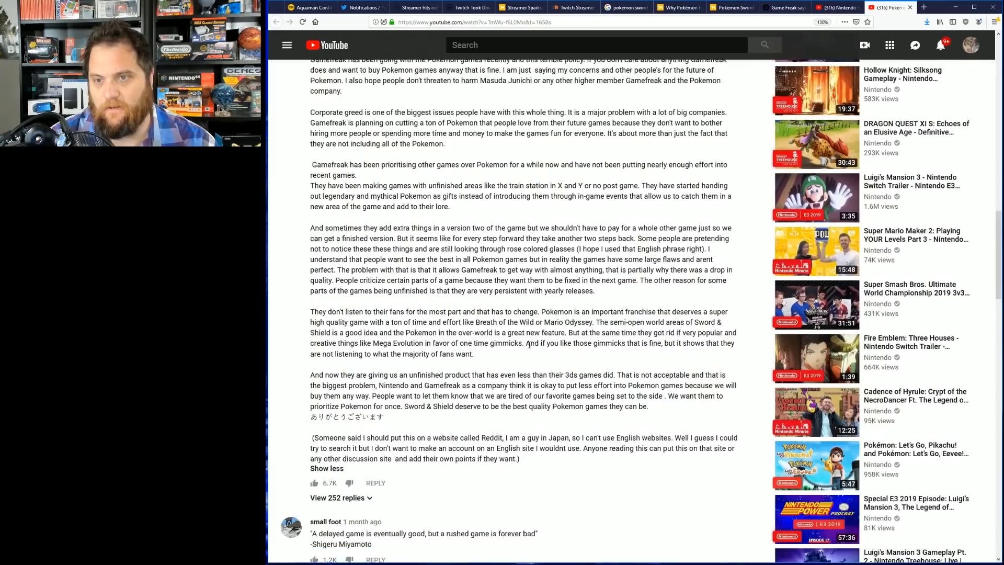
{"action": "scroll", "scroll_direction": "down", "scroll_amount": 3}
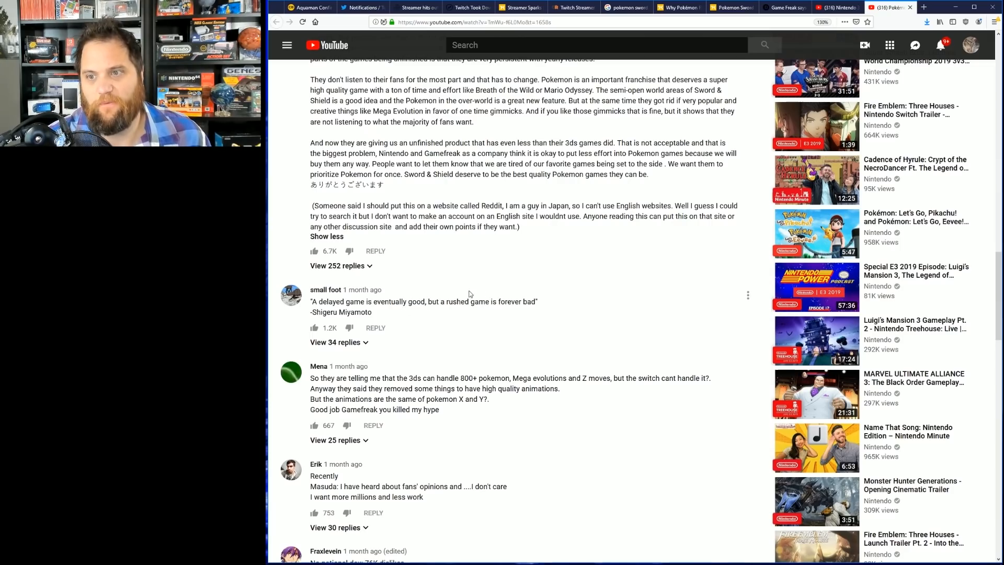
{"action": "scroll", "scroll_direction": "down", "scroll_amount": 3}
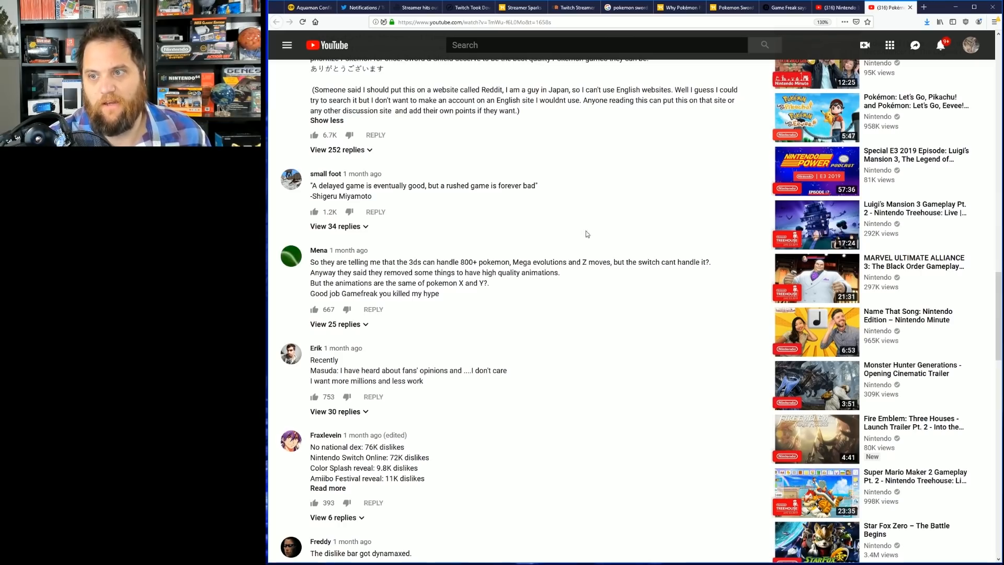
{"action": "mouse_move", "coordinate": [722, 239]}
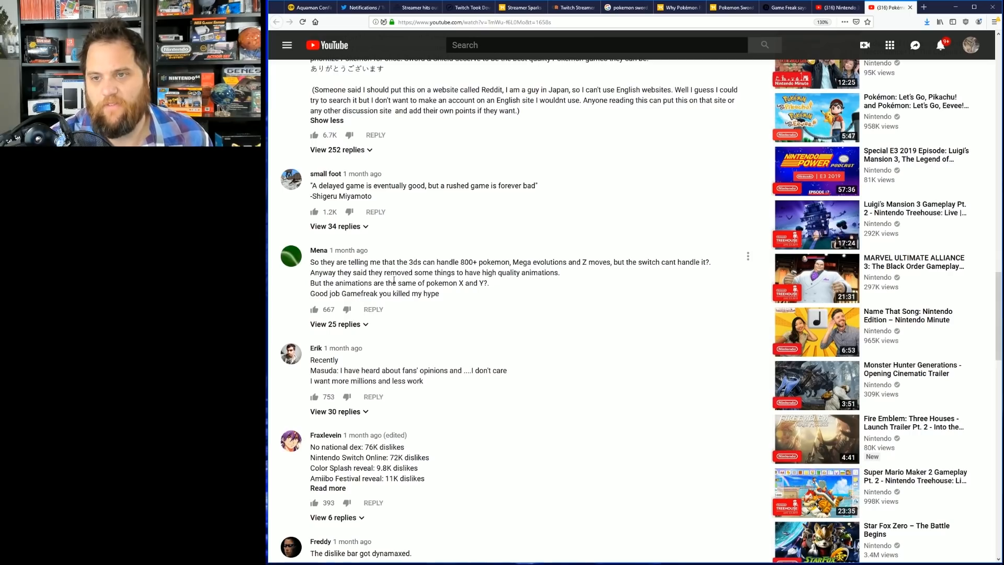
{"action": "mouse_move", "coordinate": [608, 308]}
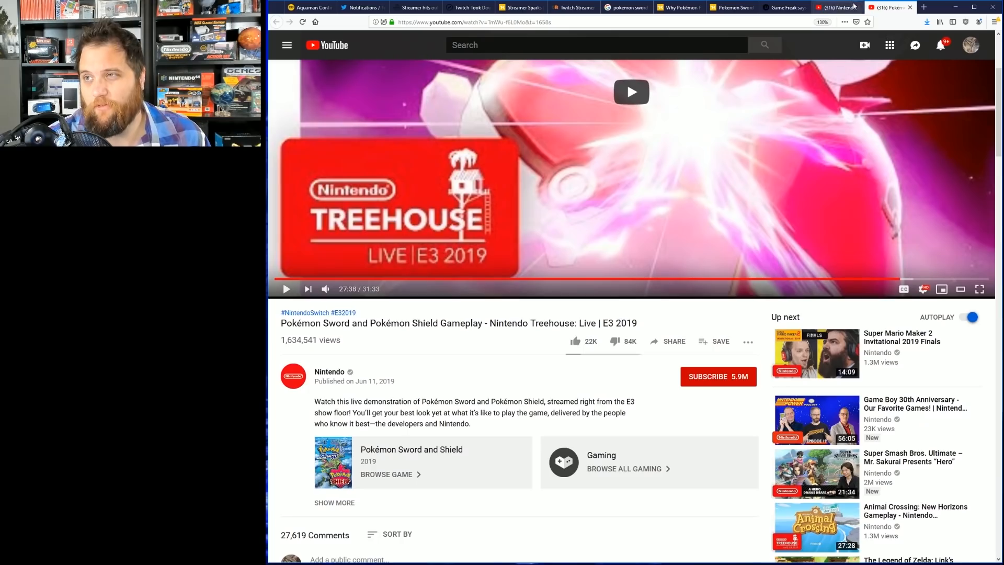
Close both Nintendo YouTube tabs and bring up the Kotaku 'why Pokémon fans are mad' article
{"action": "left_click", "coordinate": [832, 7]}
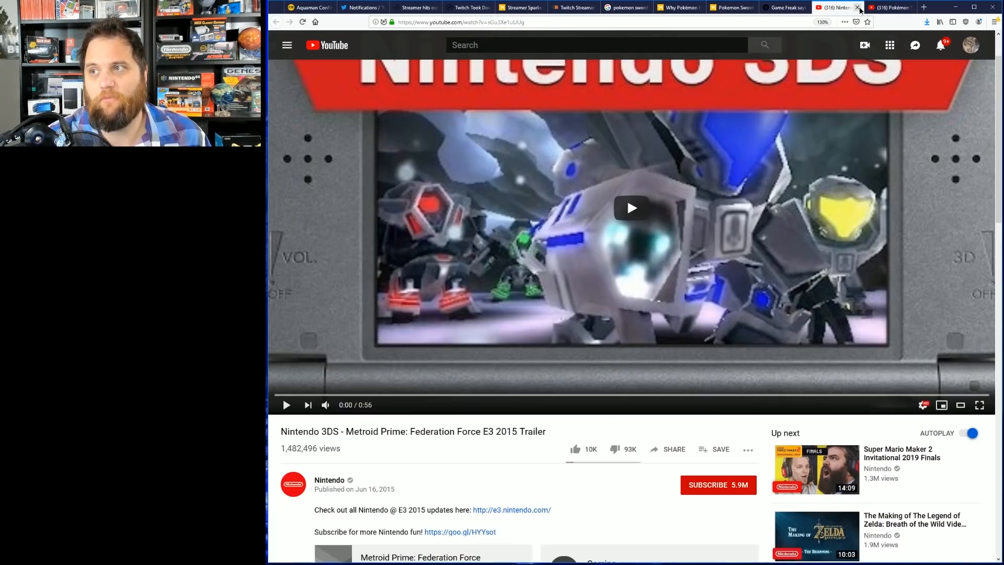
{"action": "left_click", "coordinate": [858, 7]}
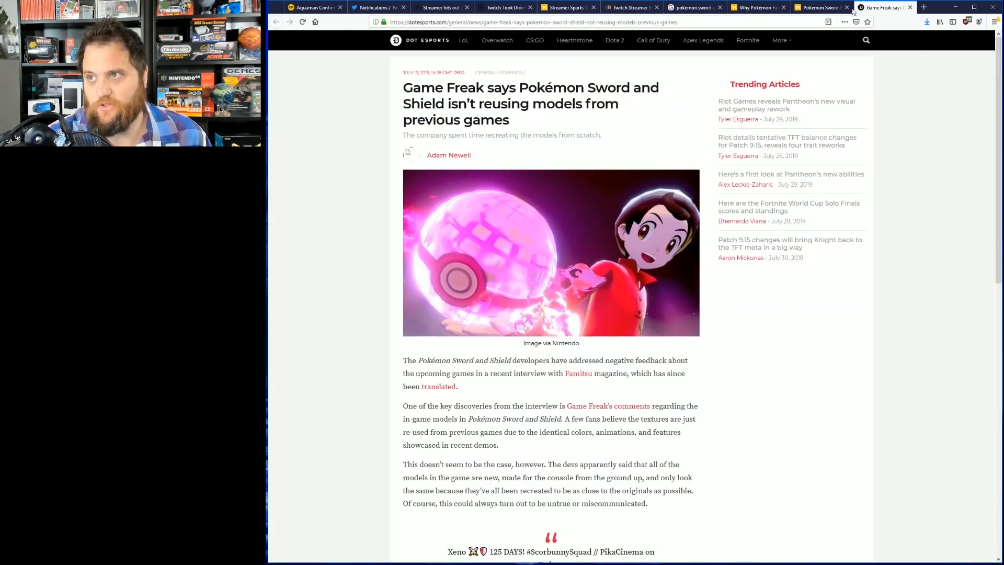
{"action": "left_click", "coordinate": [819, 7]}
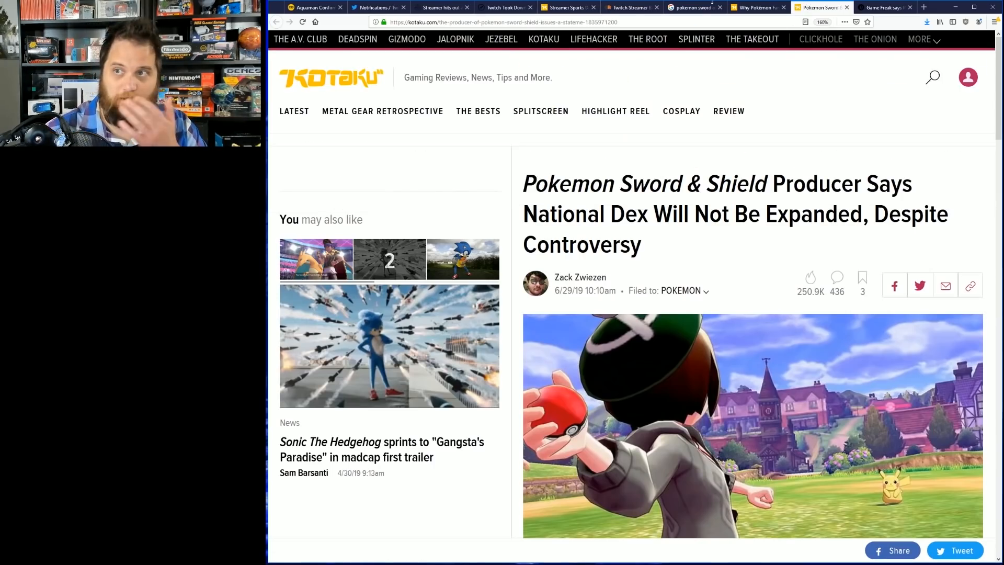
{"action": "left_click", "coordinate": [758, 7]}
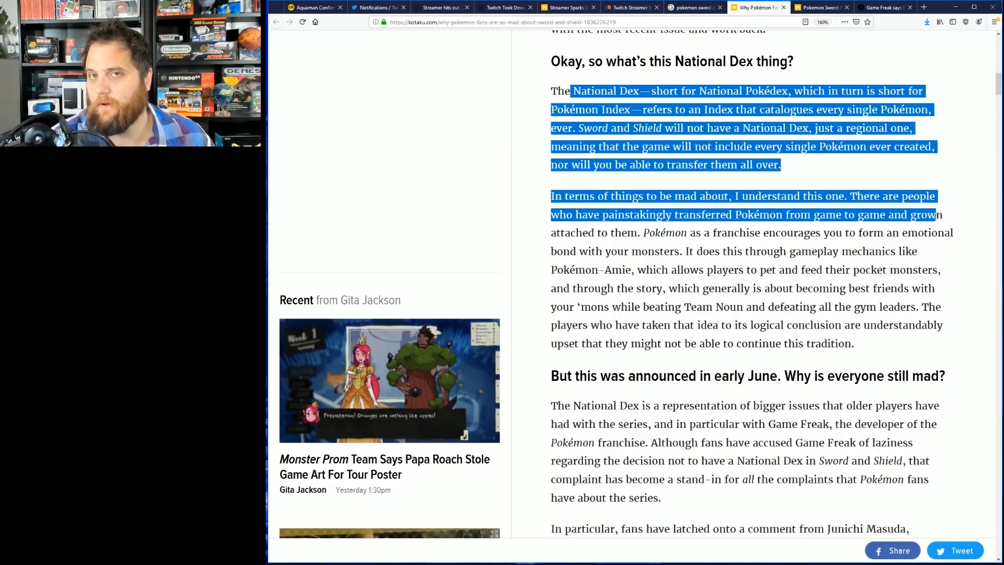
Highlight the paragraph on fans' attachment to Pokémon and the National Dex as a stand-in for complaints
{"action": "left_click_drag", "start_coordinate": [936, 214], "coordinate": [851, 325]}
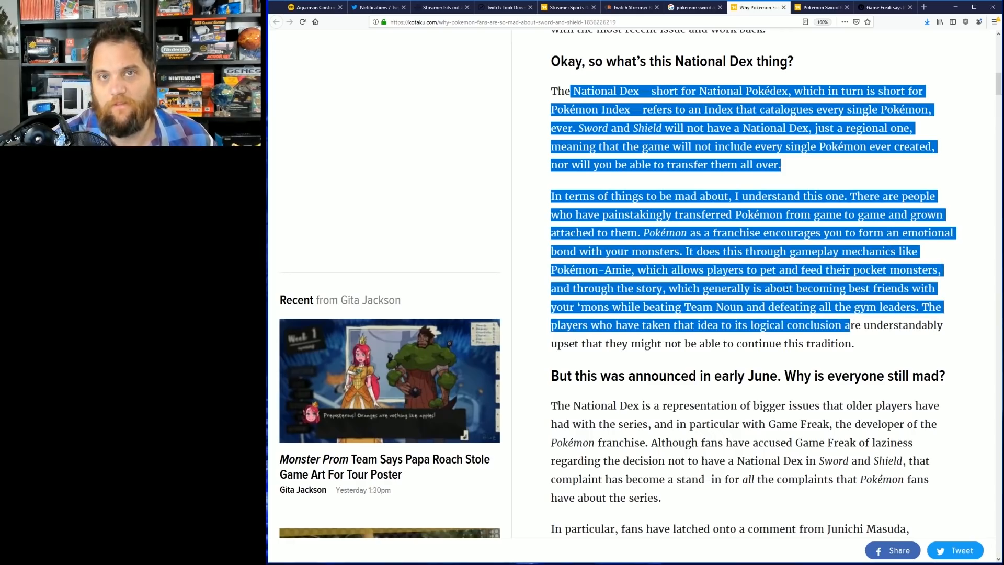
{"action": "scroll", "scroll_direction": "down", "scroll_amount": 3}
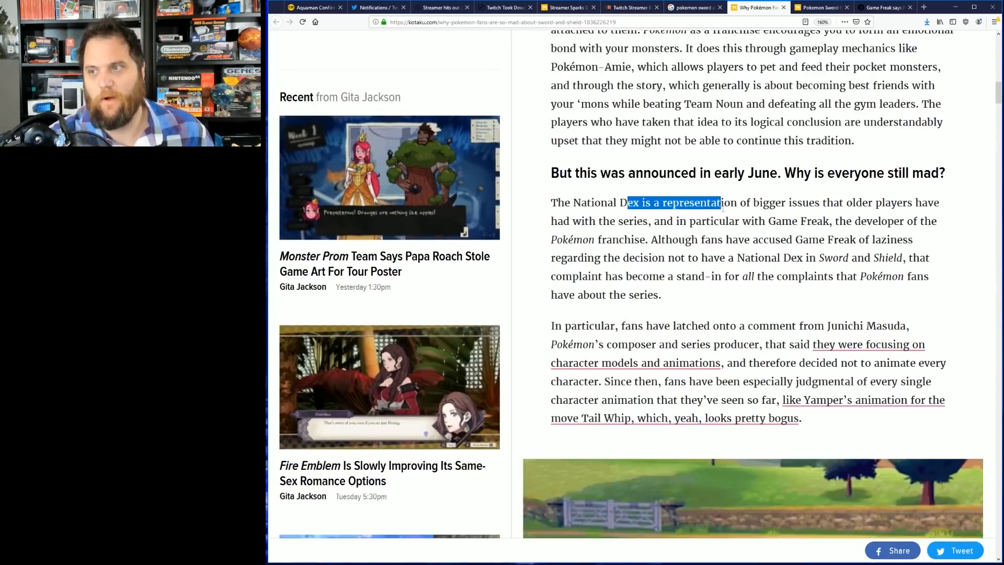
{"action": "left_click_drag", "start_coordinate": [722, 202], "coordinate": [938, 220]}
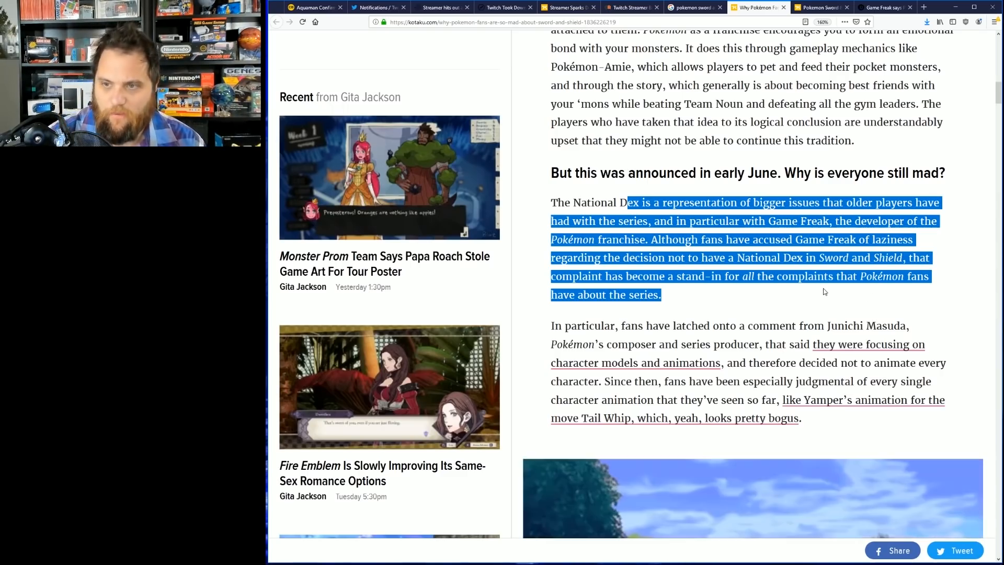
{"action": "mouse_move", "coordinate": [692, 313]}
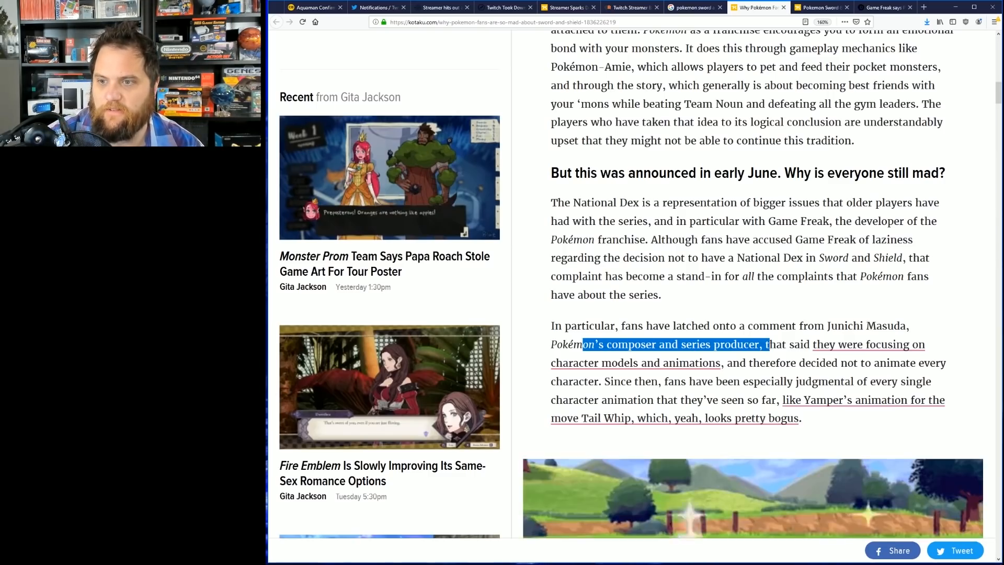
Highlight the Masuda series-producer passage, clear it, and continue to 'What are they mad about?'
{"action": "left_click_drag", "start_coordinate": [770, 344], "coordinate": [845, 381]}
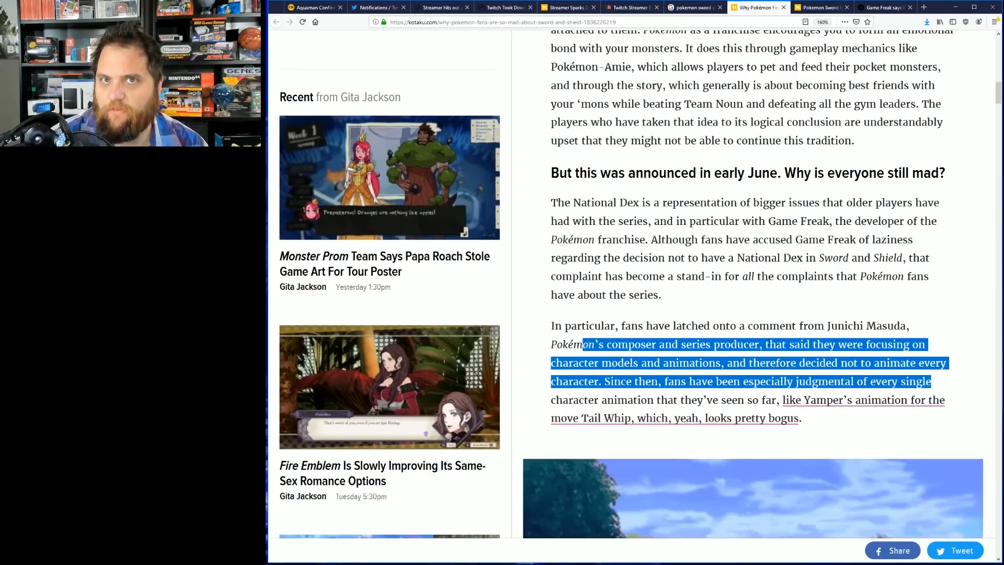
{"action": "left_click", "coordinate": [771, 340]}
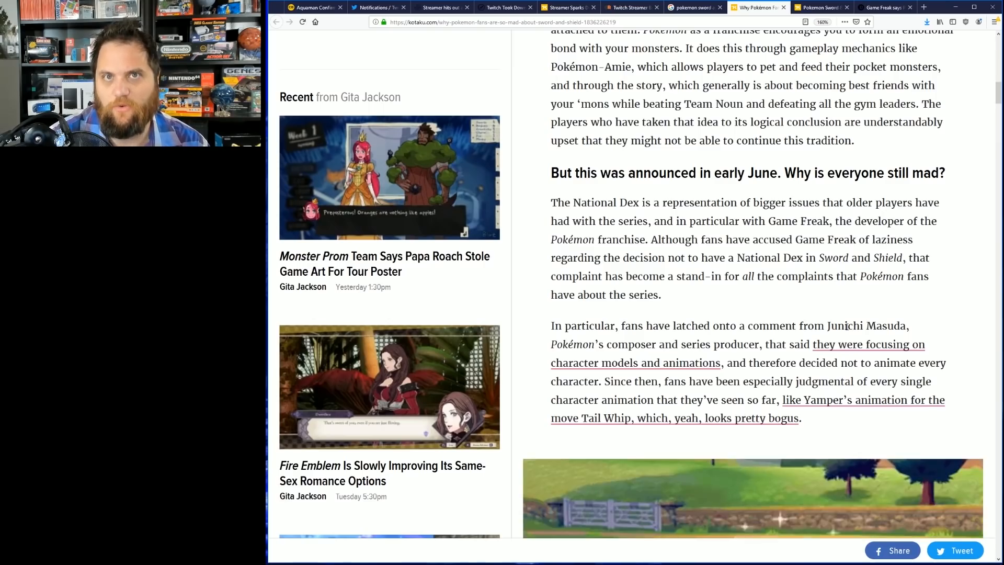
{"action": "scroll", "scroll_direction": "down", "scroll_amount": 3}
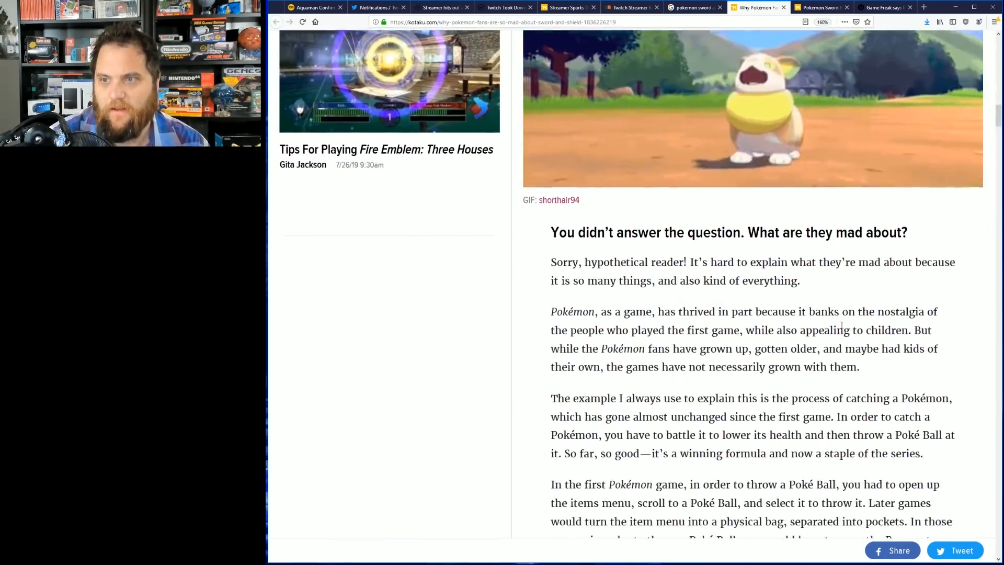
Highlight the whole nostalgia paragraph about fans growing up, then clear it
{"action": "left_click_drag", "start_coordinate": [580, 296], "coordinate": [719, 296]}
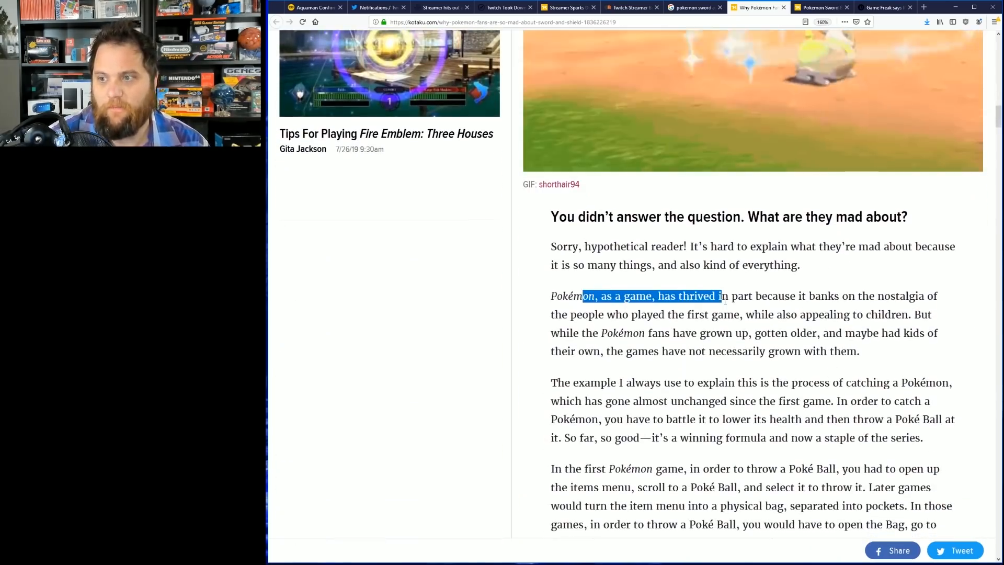
{"action": "left_click_drag", "start_coordinate": [717, 296], "coordinate": [942, 296]}
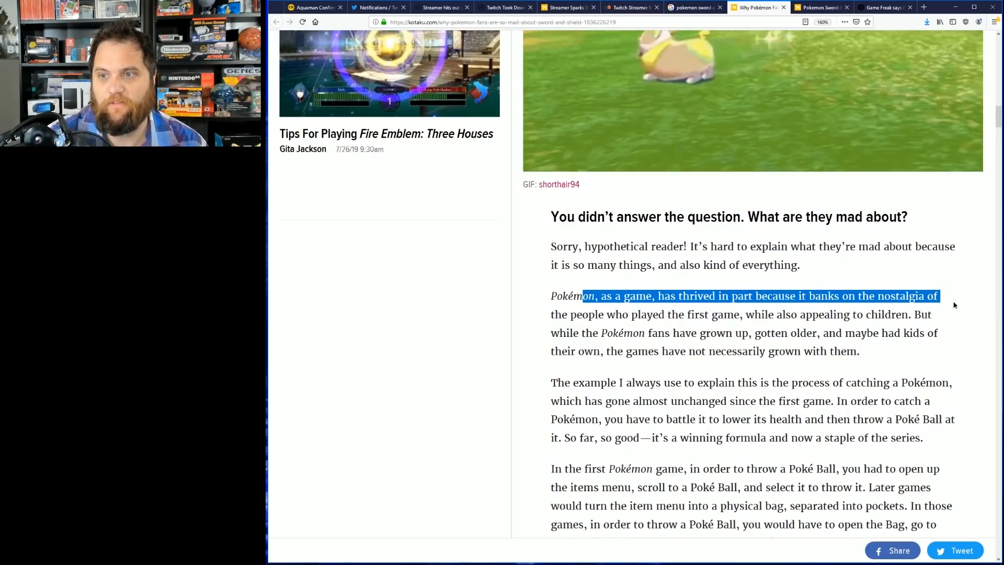
{"action": "left_click_drag", "start_coordinate": [942, 296], "coordinate": [932, 314]}
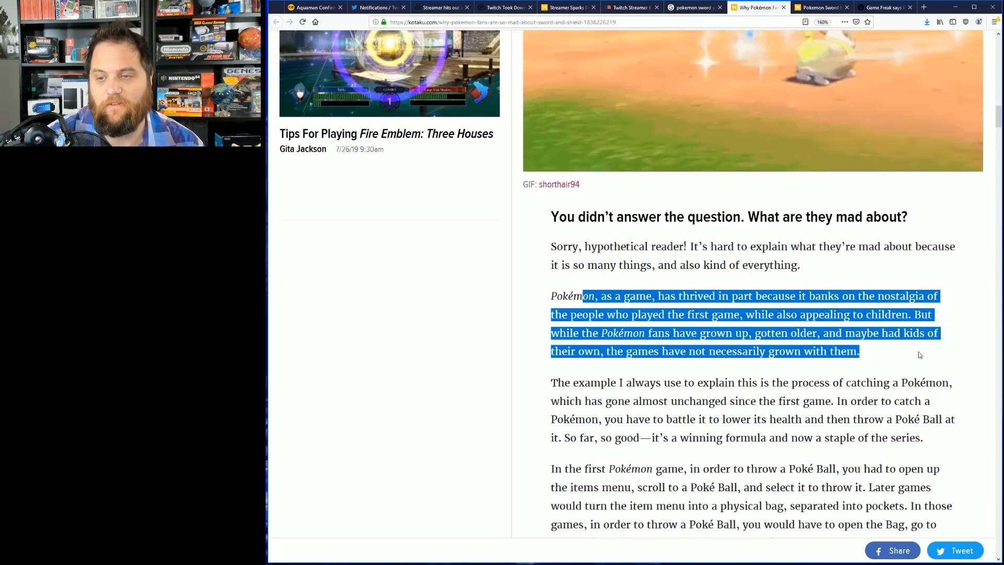
{"action": "double_click", "coordinate": [651, 383]}
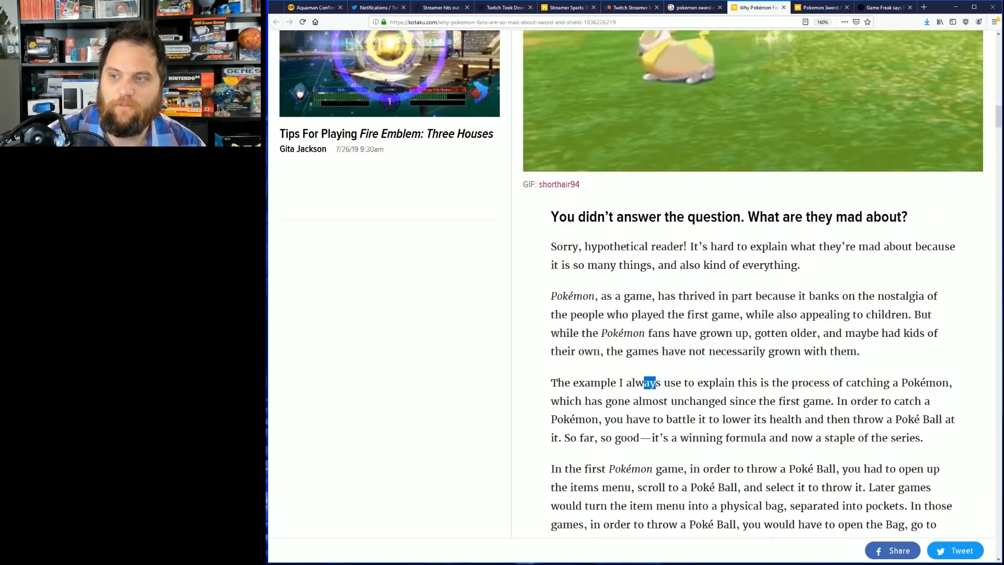
Highlight the catching-a-Pokémon example and read down past the Poké Ball screenshot
{"action": "left_click_drag", "start_coordinate": [648, 382], "coordinate": [551, 382]}
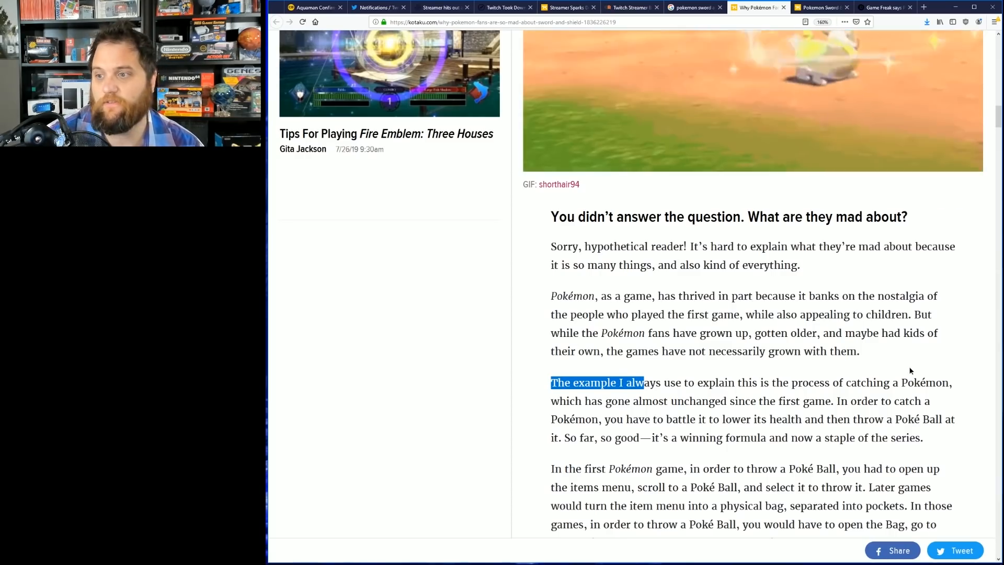
{"action": "left_click_drag", "start_coordinate": [643, 383], "coordinate": [942, 419]}
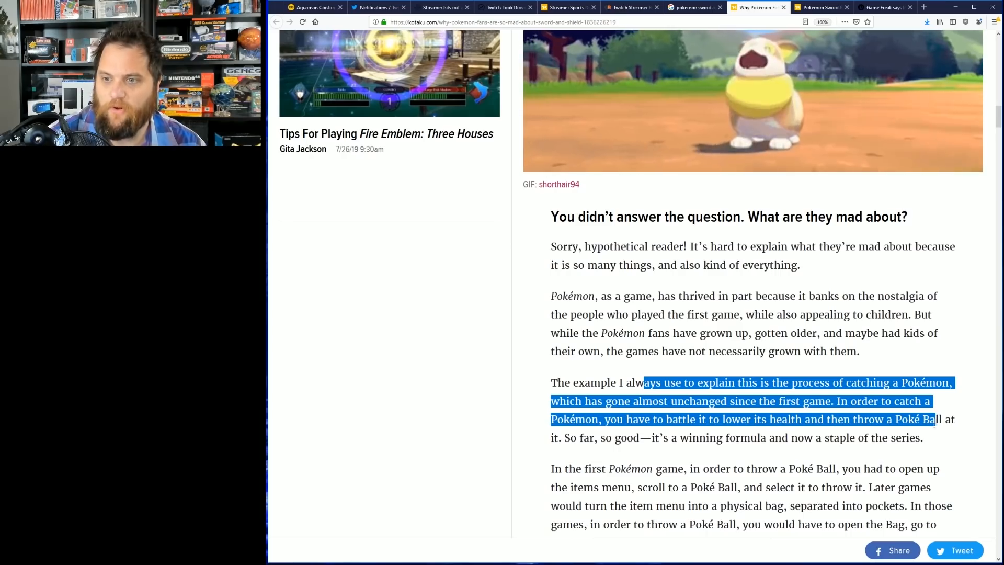
{"action": "scroll", "scroll_direction": "down", "scroll_amount": 3}
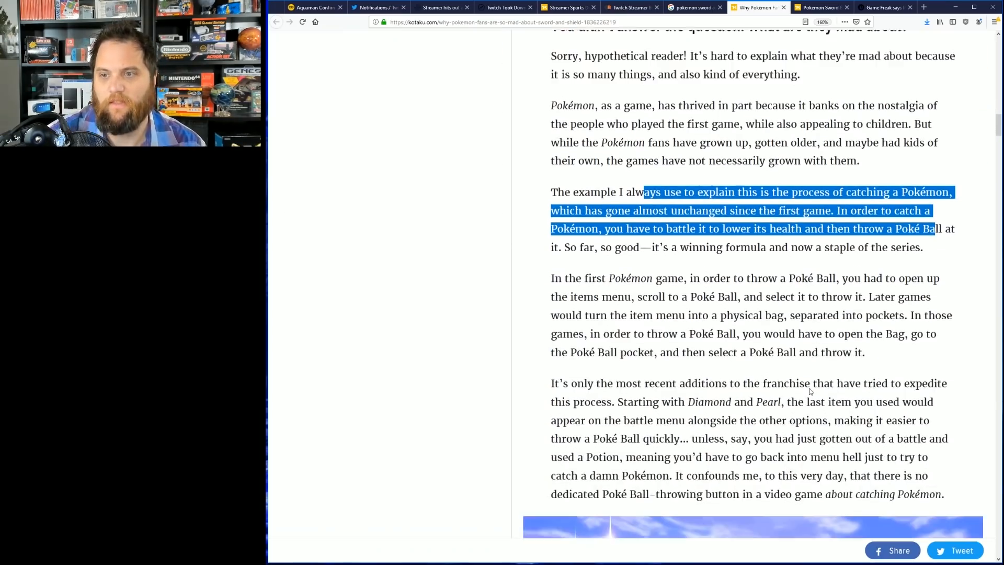
{"action": "scroll", "scroll_direction": "down", "scroll_amount": 3}
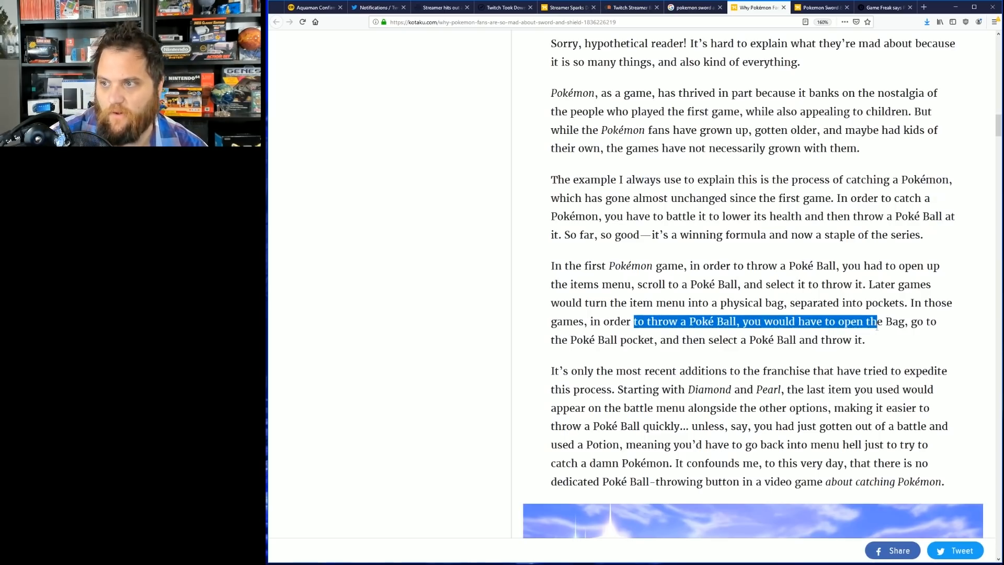
{"action": "scroll", "scroll_direction": "down", "scroll_amount": 3}
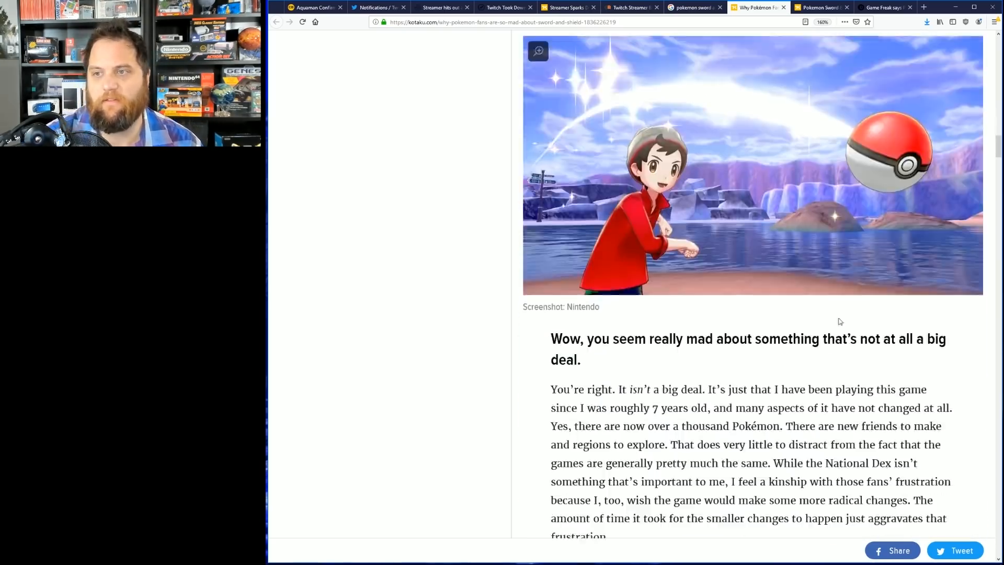
Highlight from 'and many aspects of it' through the frustration sentence, then continue to 'What about Sun and Moon?'
{"action": "scroll", "scroll_direction": "down", "scroll_amount": 3}
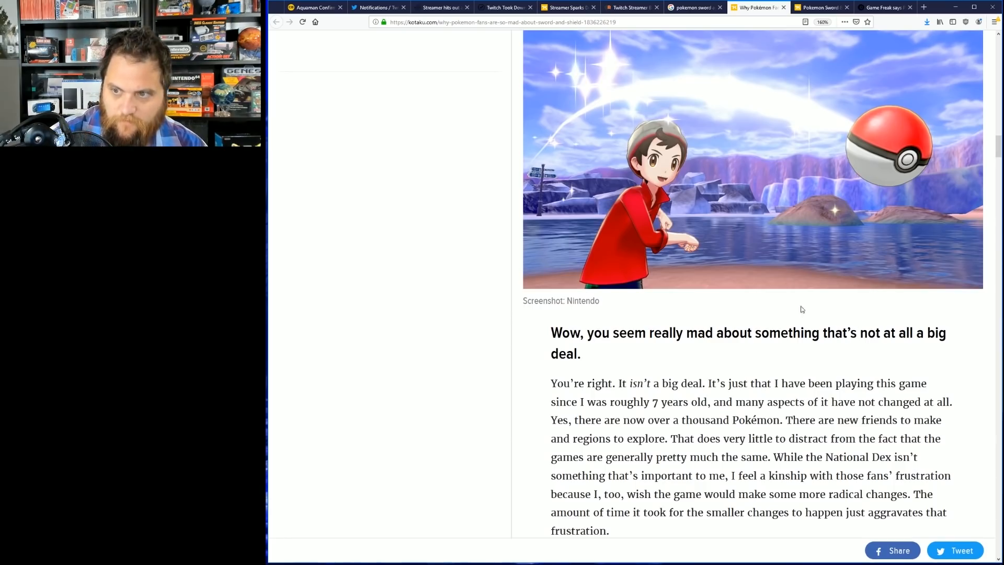
{"action": "scroll", "scroll_direction": "down", "scroll_amount": 3}
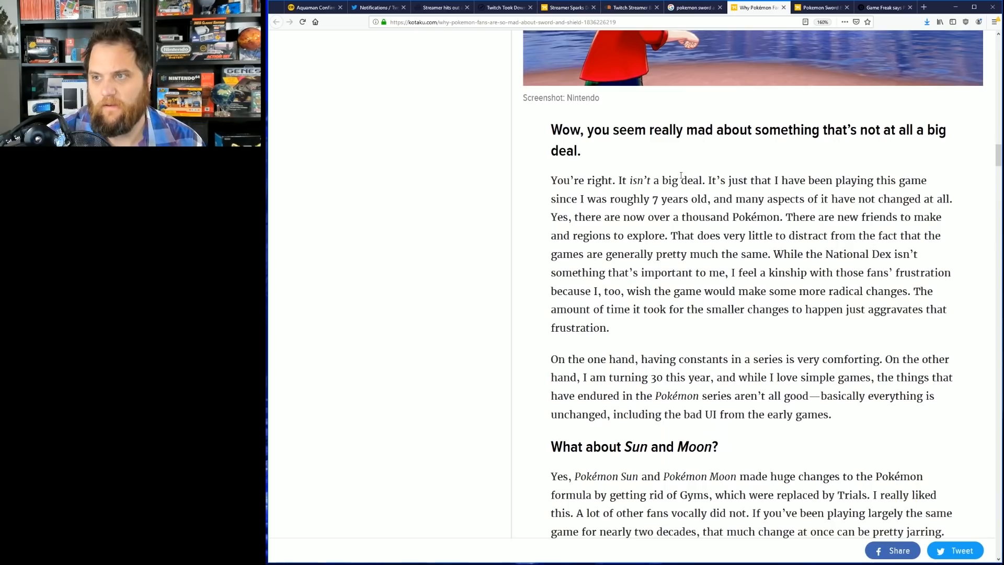
{"action": "left_click_drag", "start_coordinate": [711, 199], "coordinate": [935, 199]}
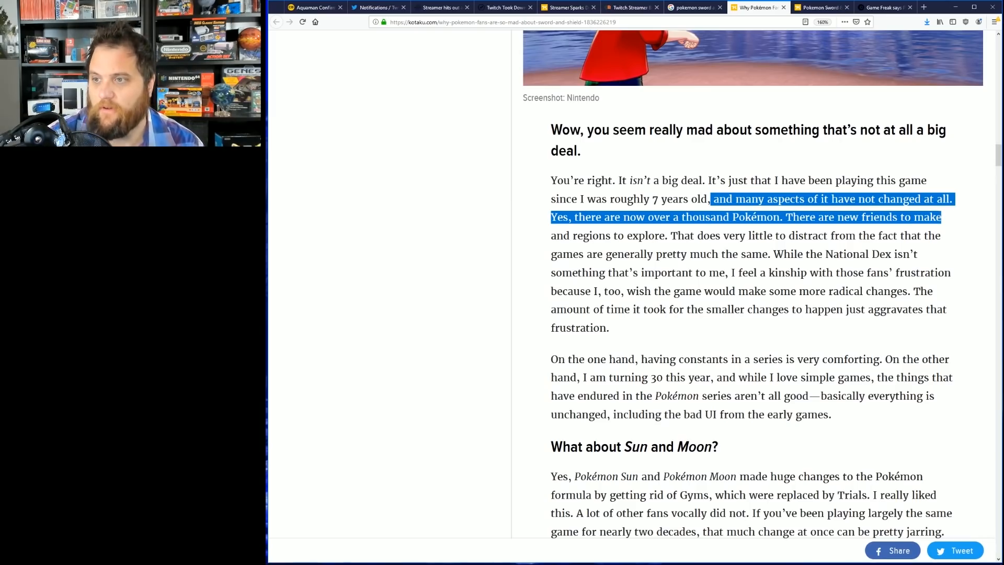
{"action": "left_click_drag", "start_coordinate": [941, 217], "coordinate": [929, 291]}
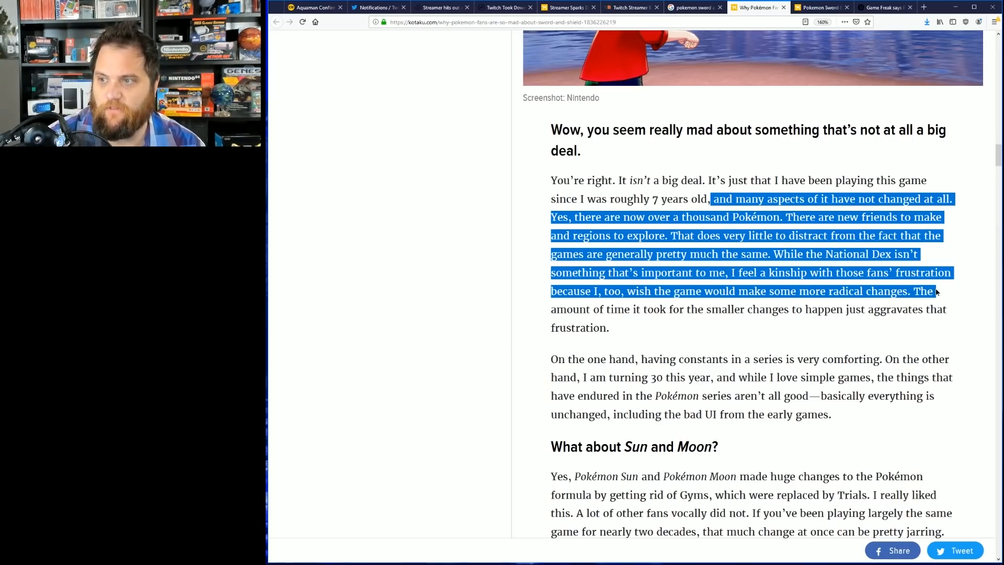
{"action": "left_click_drag", "start_coordinate": [933, 291], "coordinate": [933, 309]}
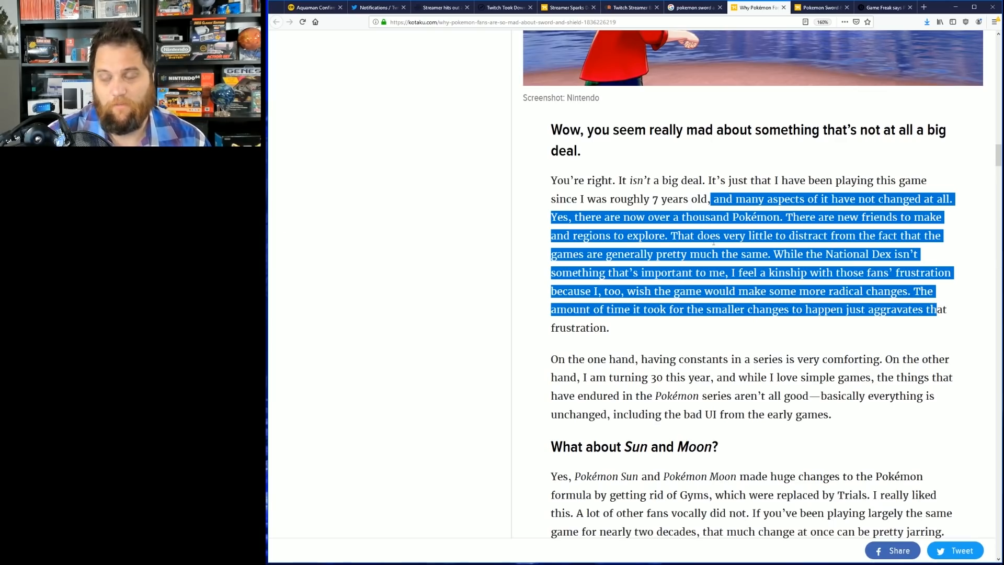
{"action": "scroll", "scroll_direction": "down", "scroll_amount": 3}
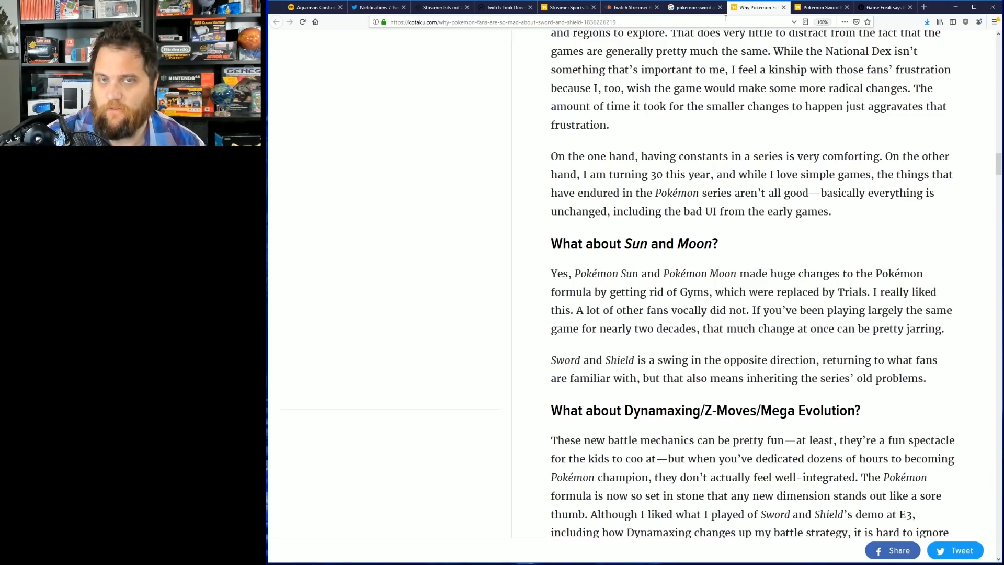
Highlight the article's closing 'Mainly, this drama…' paragraph about nostalgia tension
{"action": "scroll", "scroll_direction": "down", "scroll_amount": 3}
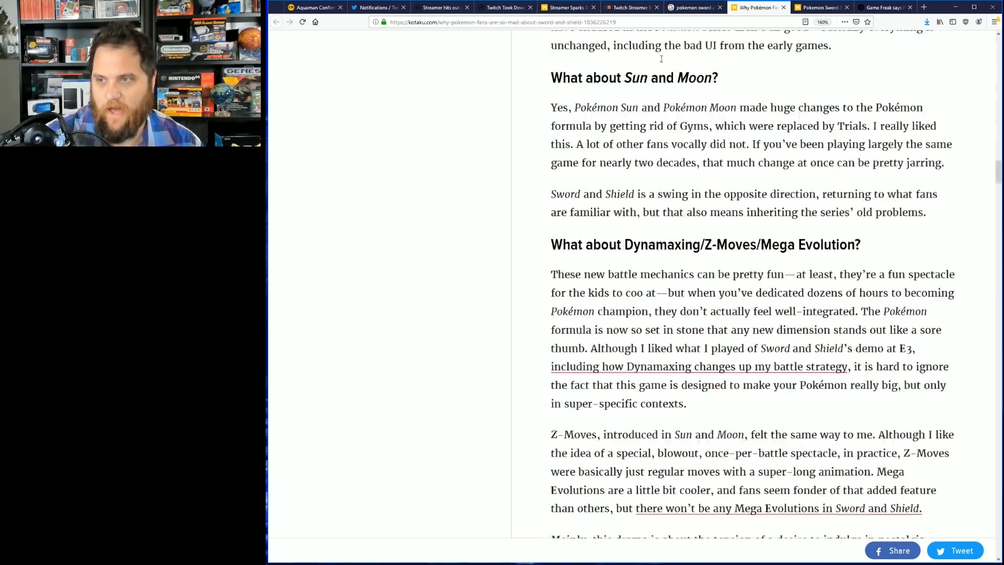
{"action": "scroll", "scroll_direction": "down", "scroll_amount": 3}
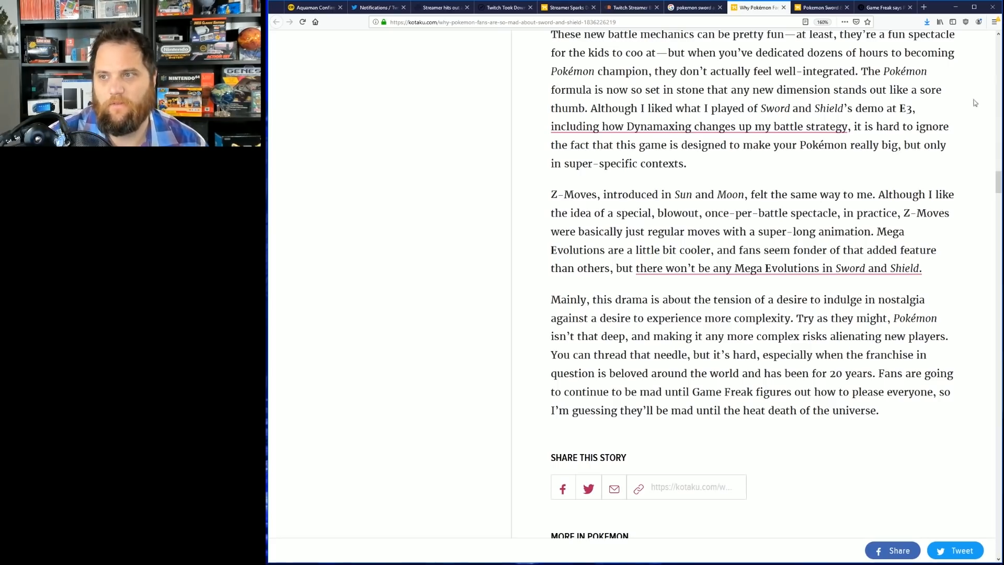
{"action": "mouse_move", "coordinate": [583, 290]}
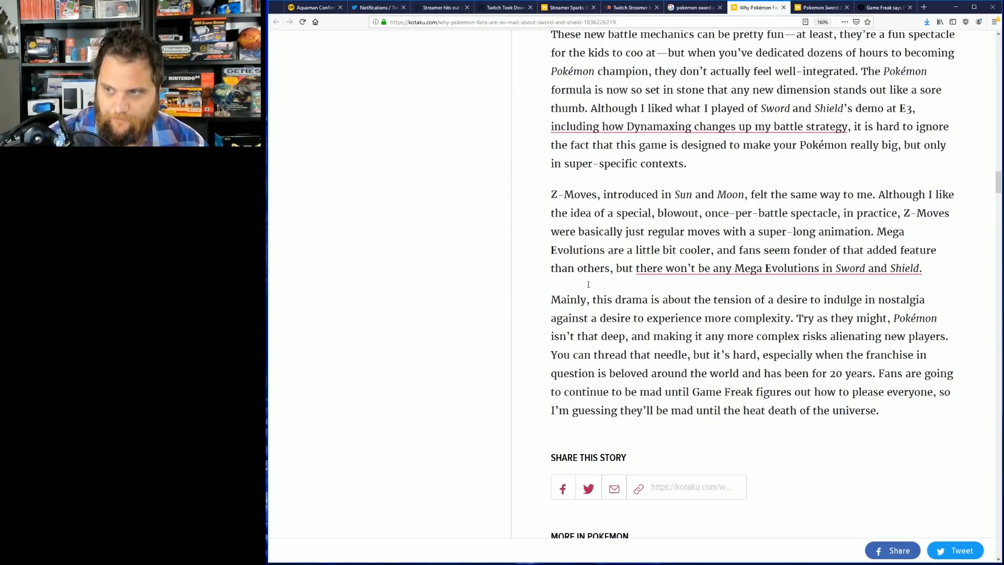
{"action": "left_click_drag", "start_coordinate": [560, 299], "coordinate": [693, 299]}
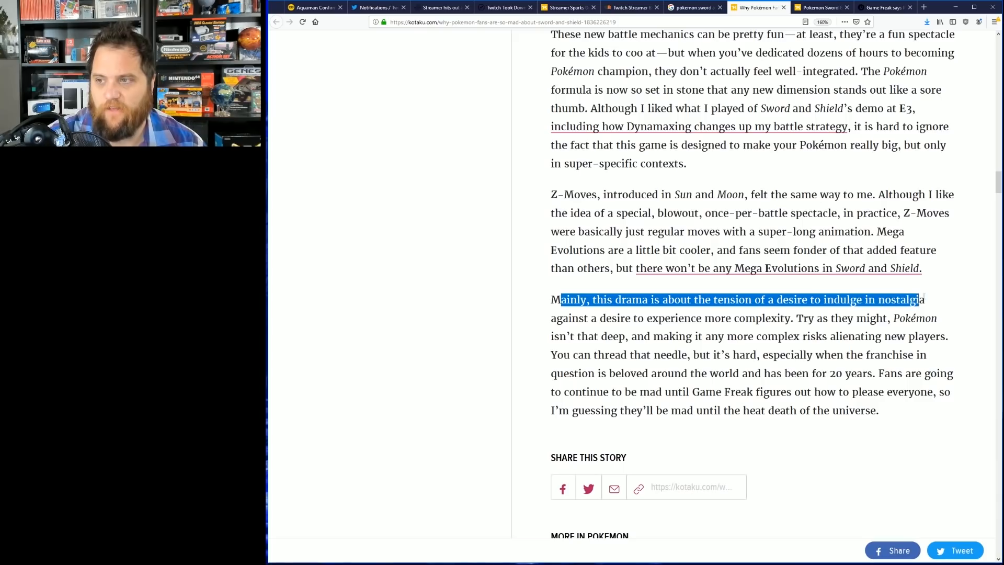
{"action": "left_click_drag", "start_coordinate": [917, 299], "coordinate": [927, 318]}
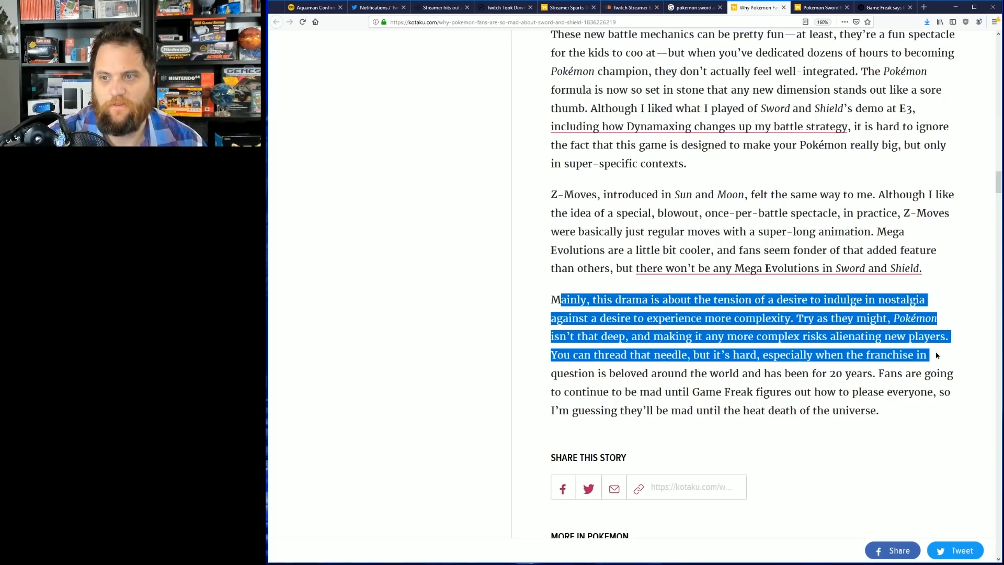
{"action": "left_click_drag", "start_coordinate": [936, 355], "coordinate": [880, 374]}
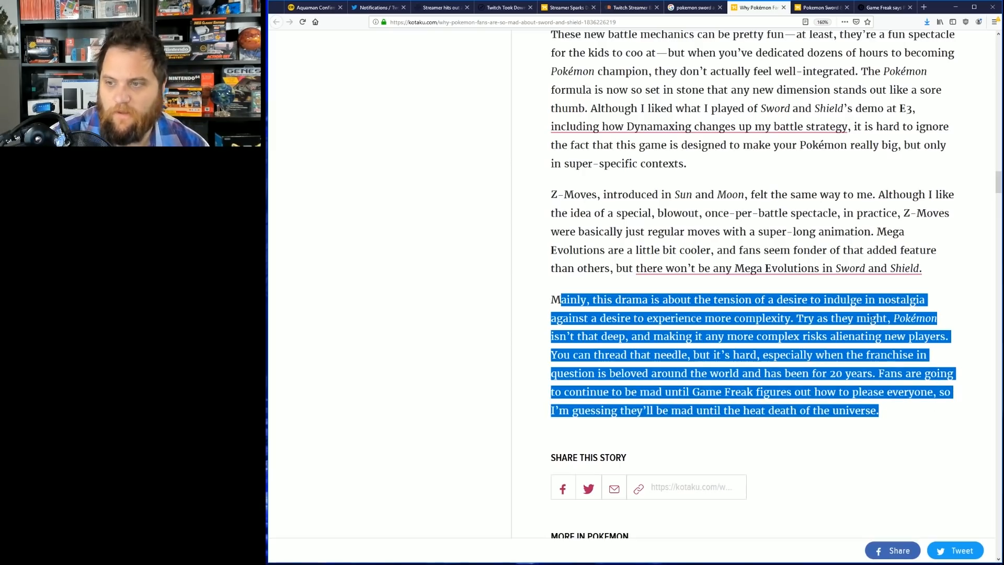
Switch to the Kotaku article on the National Dex not being expanded
{"action": "left_click", "coordinate": [820, 7]}
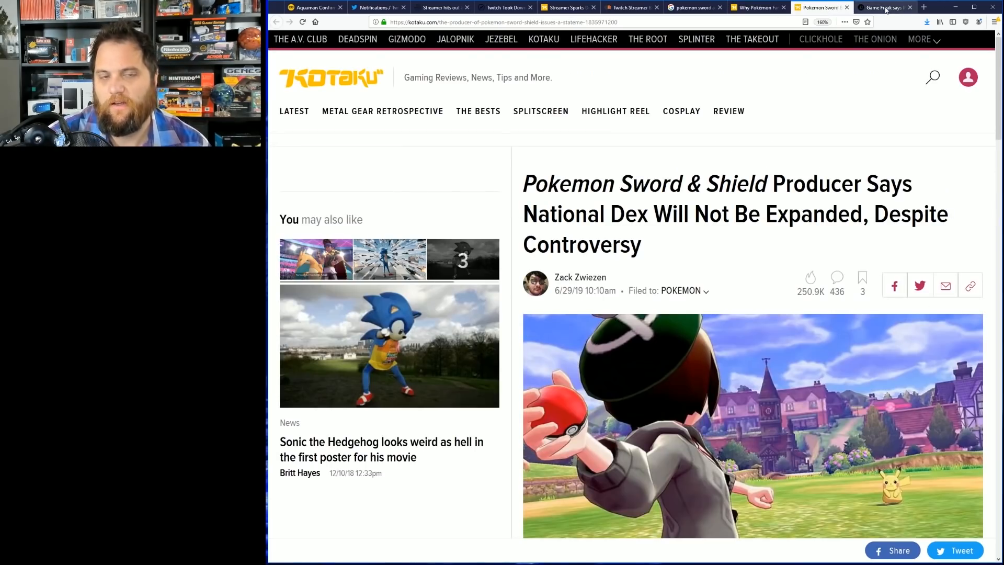
{"action": "scroll", "scroll_direction": "down", "scroll_amount": 3}
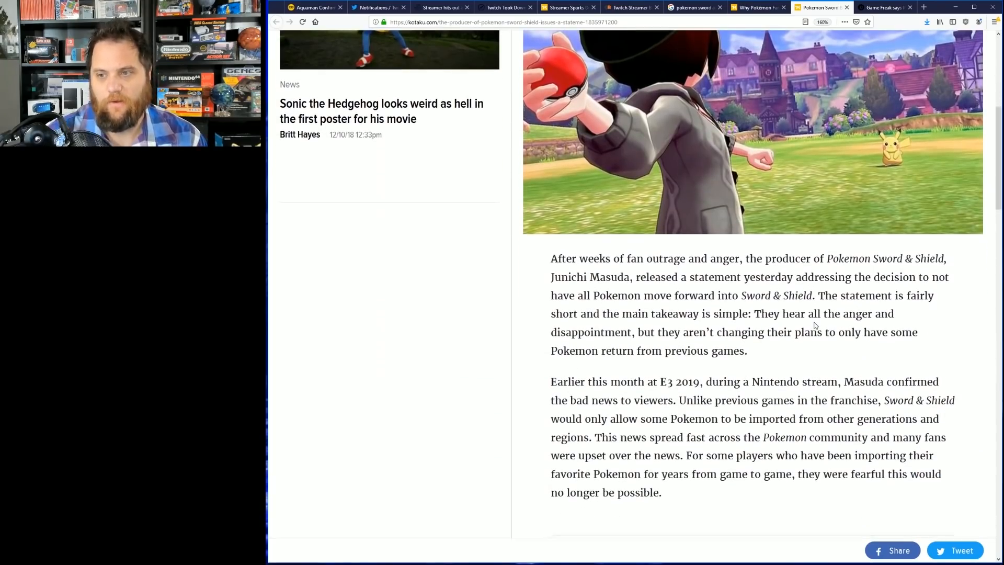